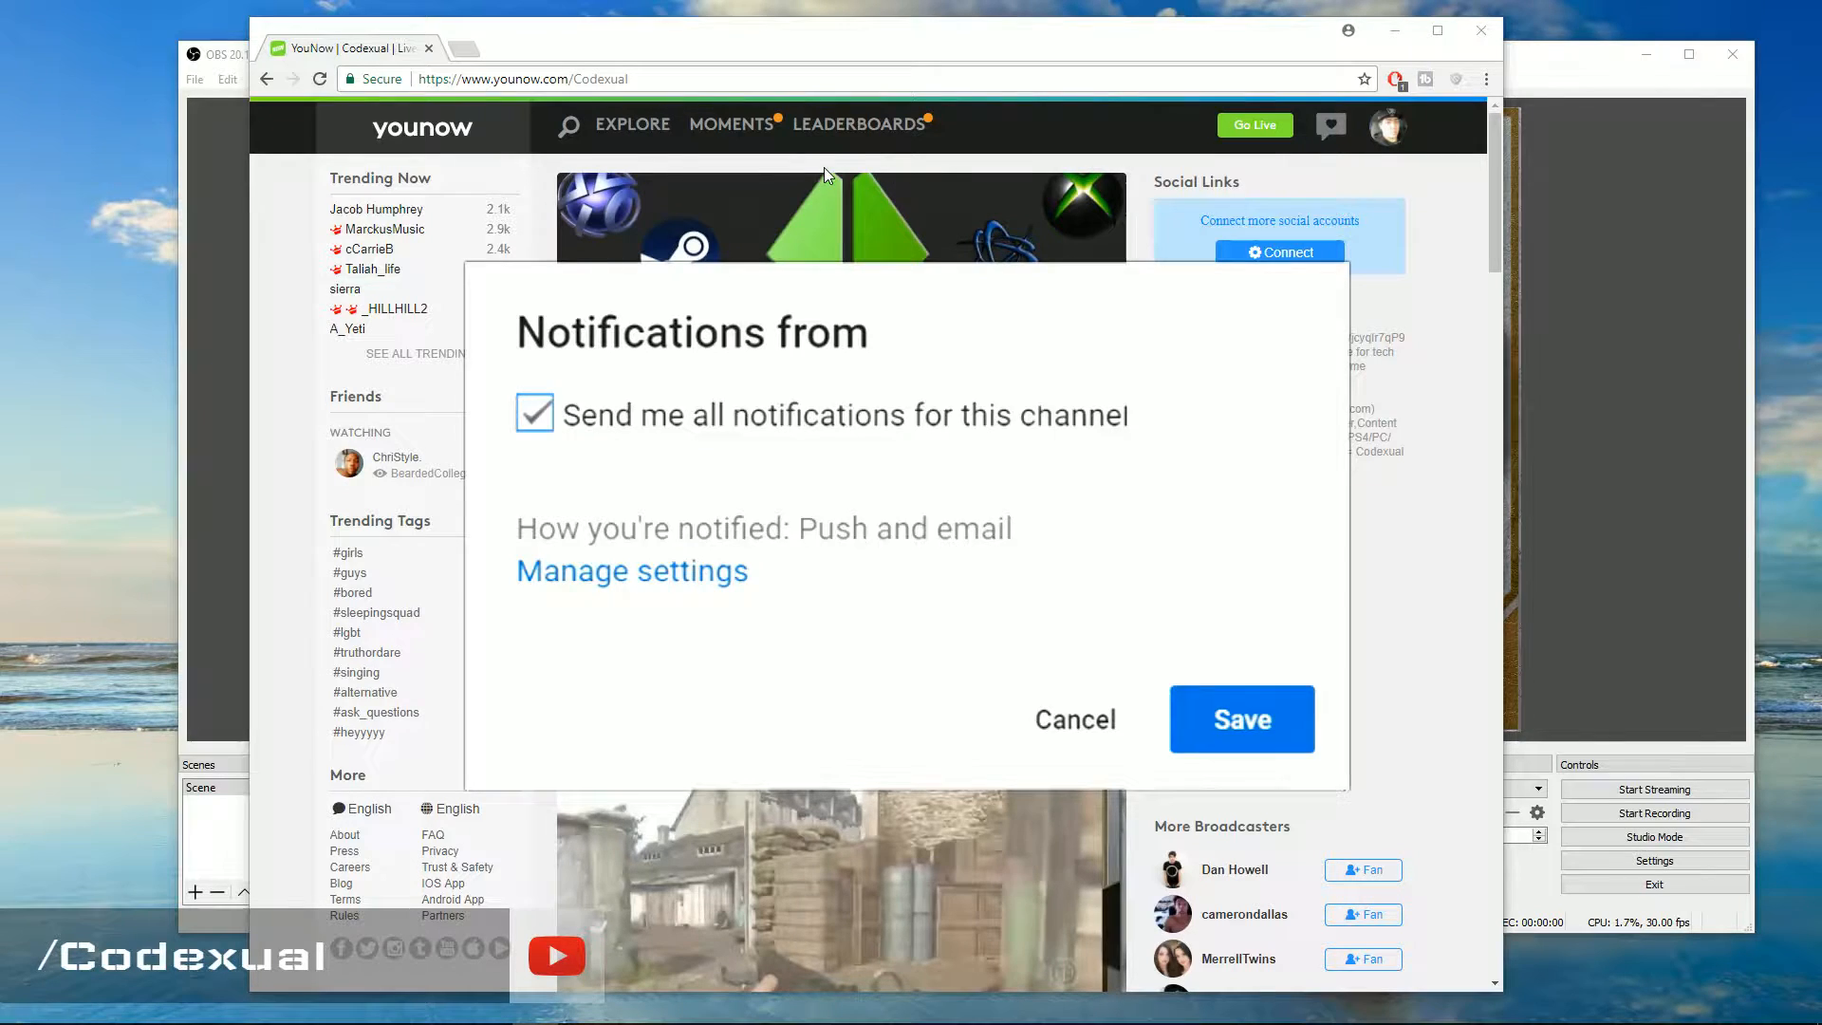
Dismiss the notification prompt, start a website broadcast, and close the camera-access warning
{"action": "left_click", "coordinate": [1241, 719]}
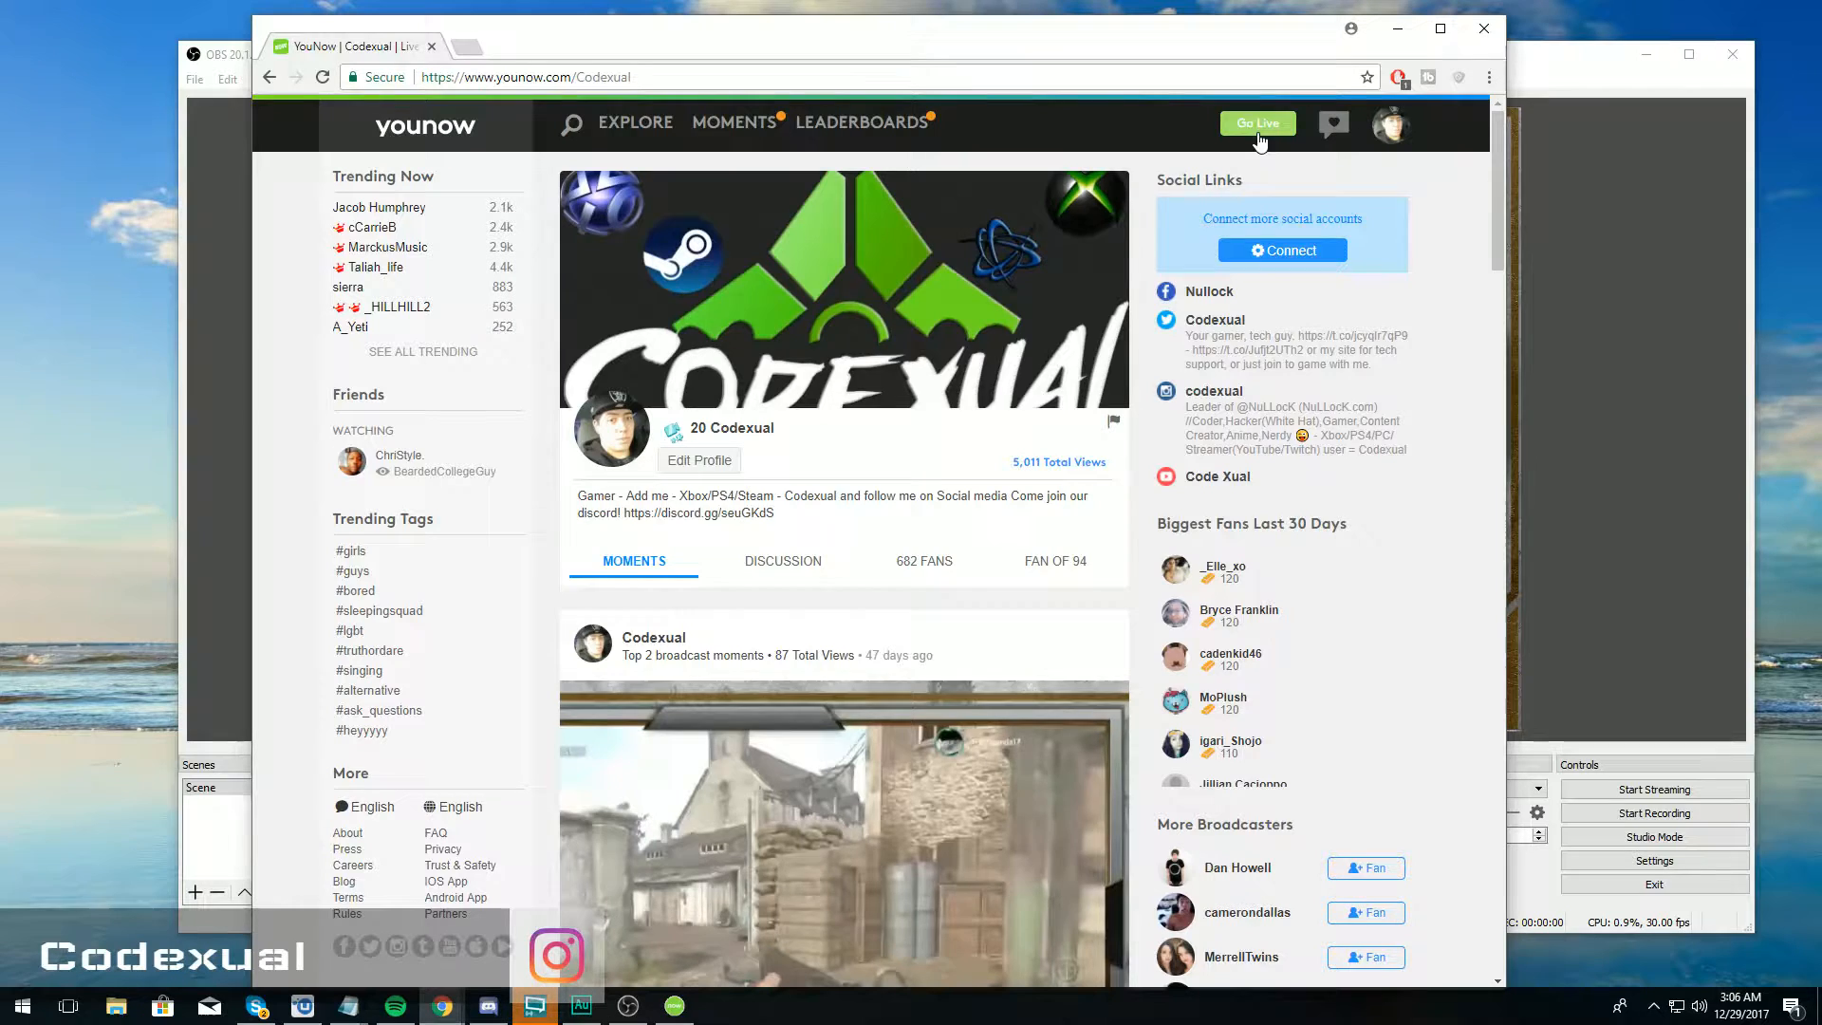
{"action": "left_click", "coordinate": [1256, 123]}
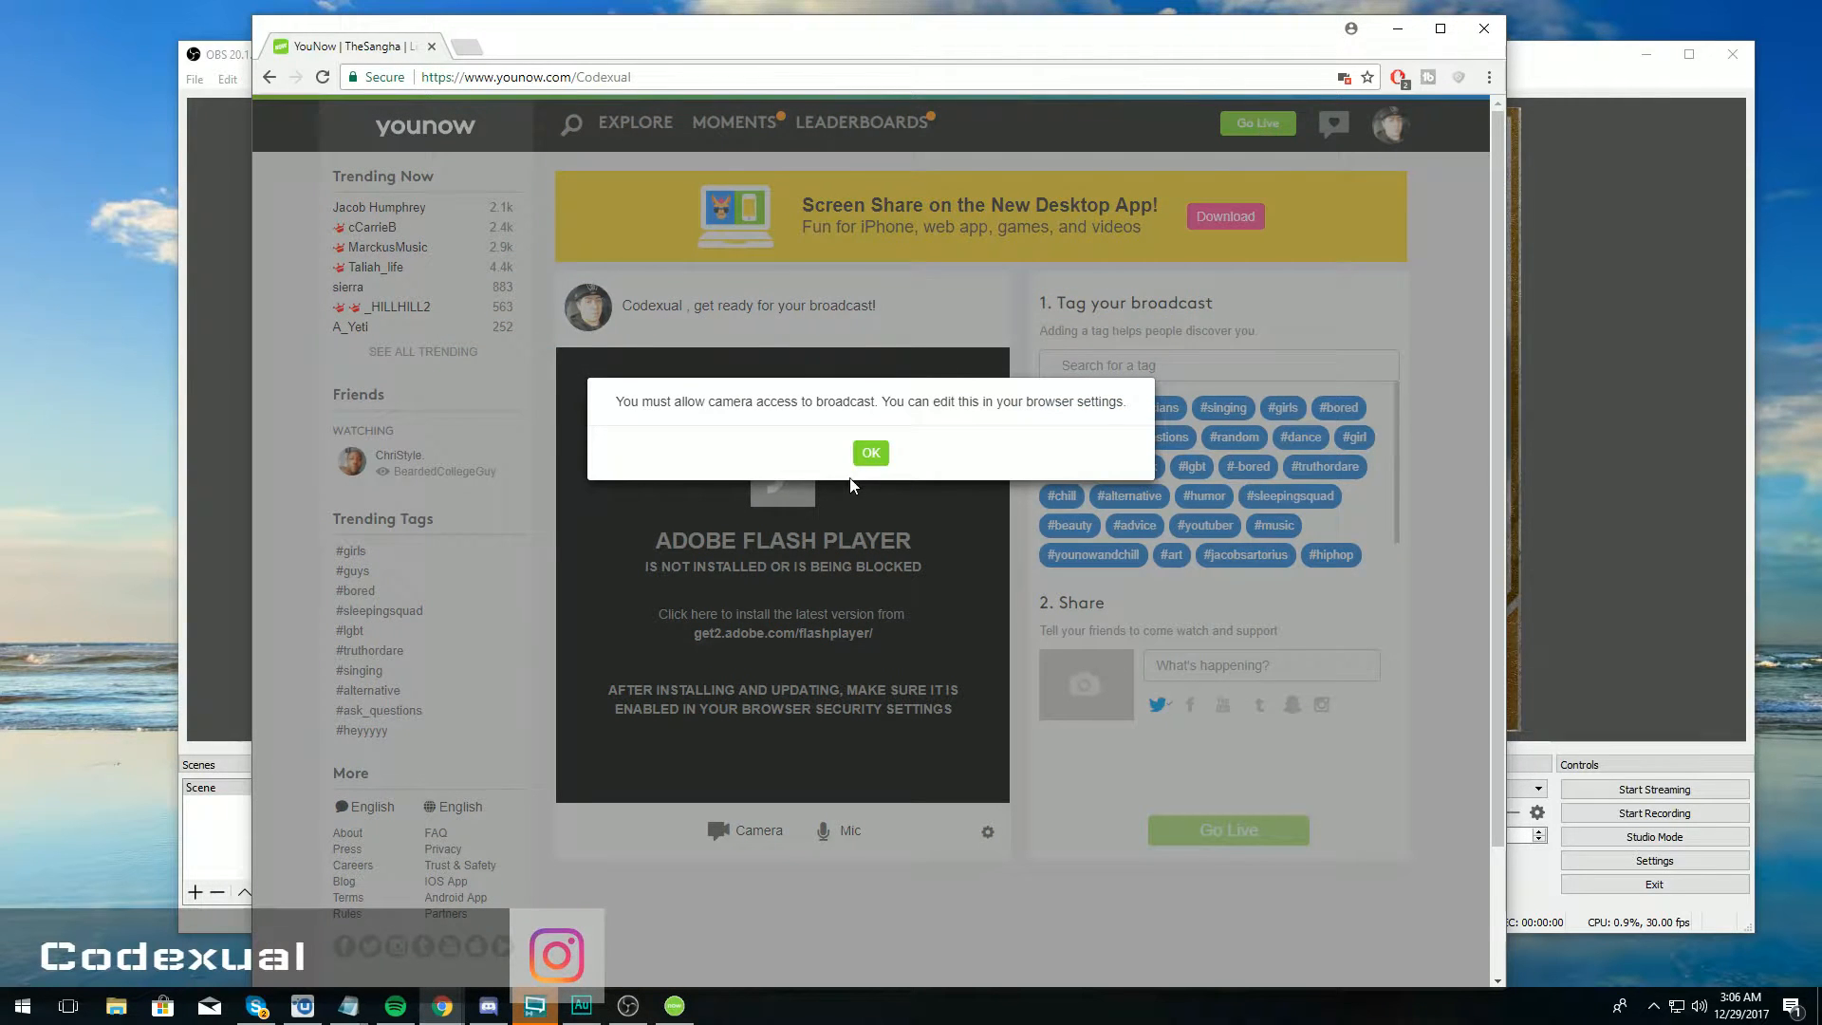
{"action": "left_click", "coordinate": [870, 452]}
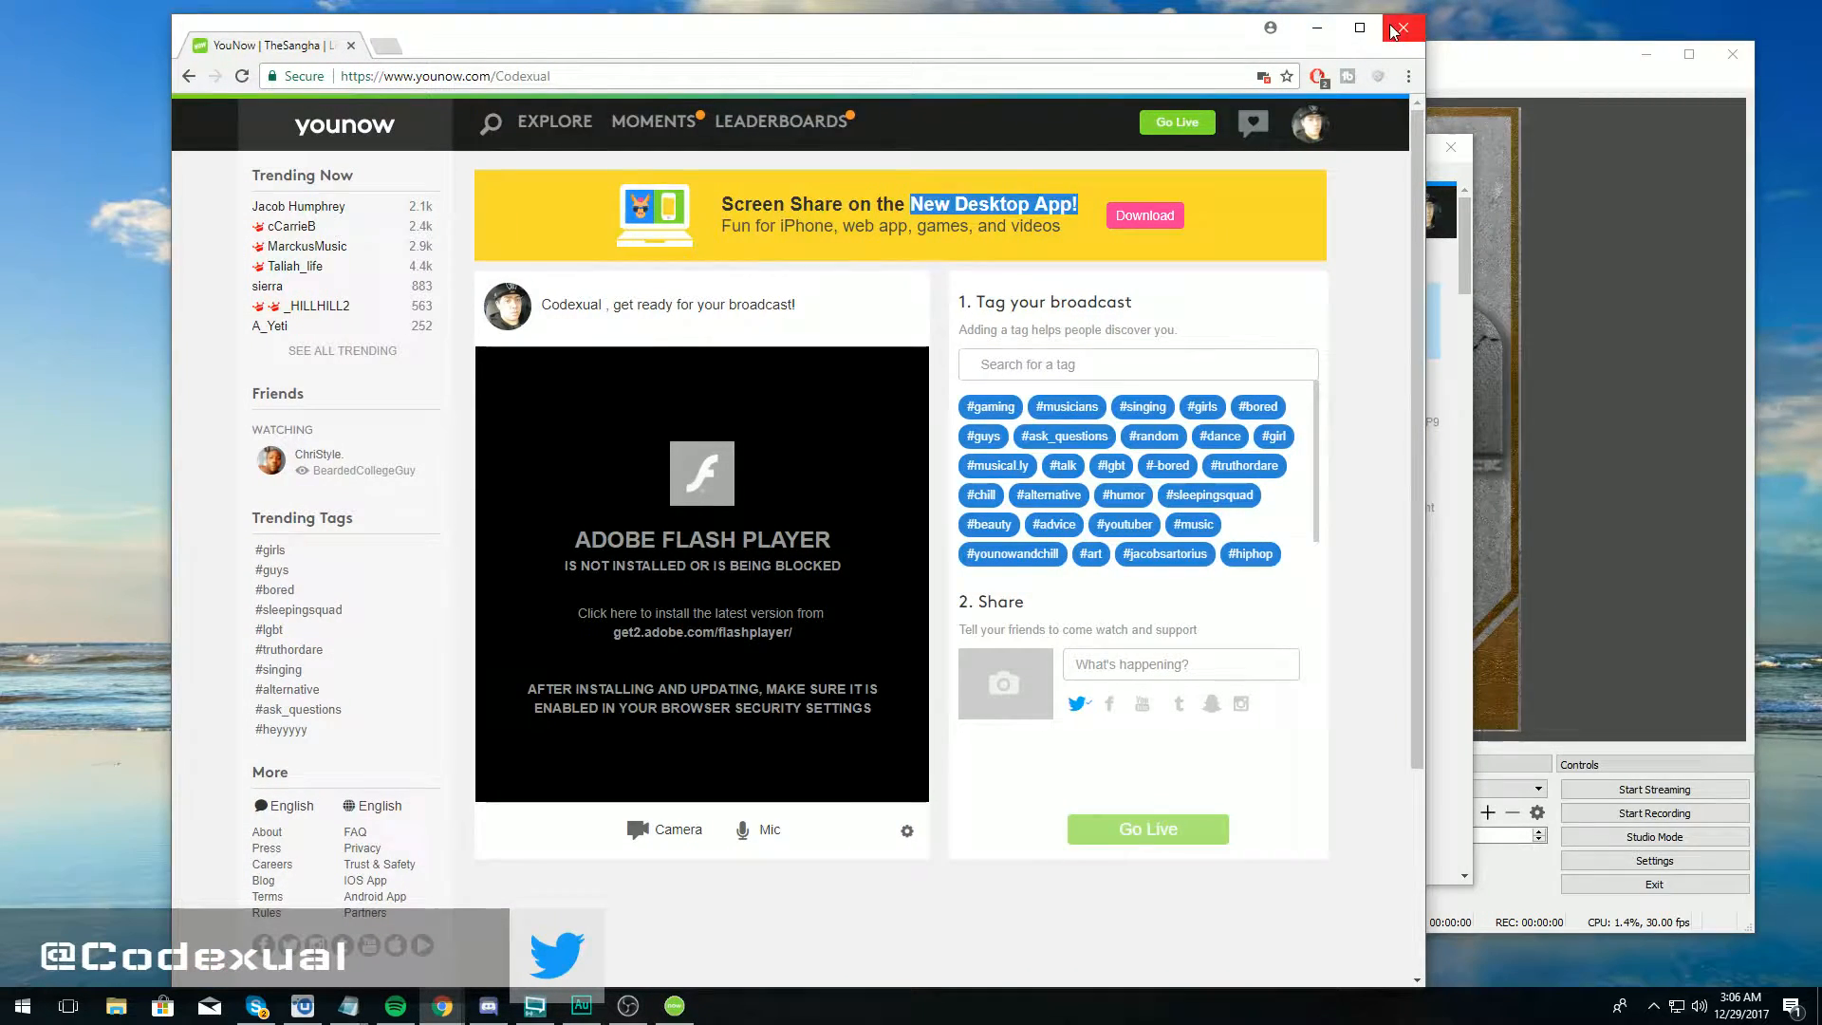
Close Chrome and show the desktop app's external encoder instructions, highlighting the 1280x720 size
{"action": "left_click", "coordinate": [1401, 28]}
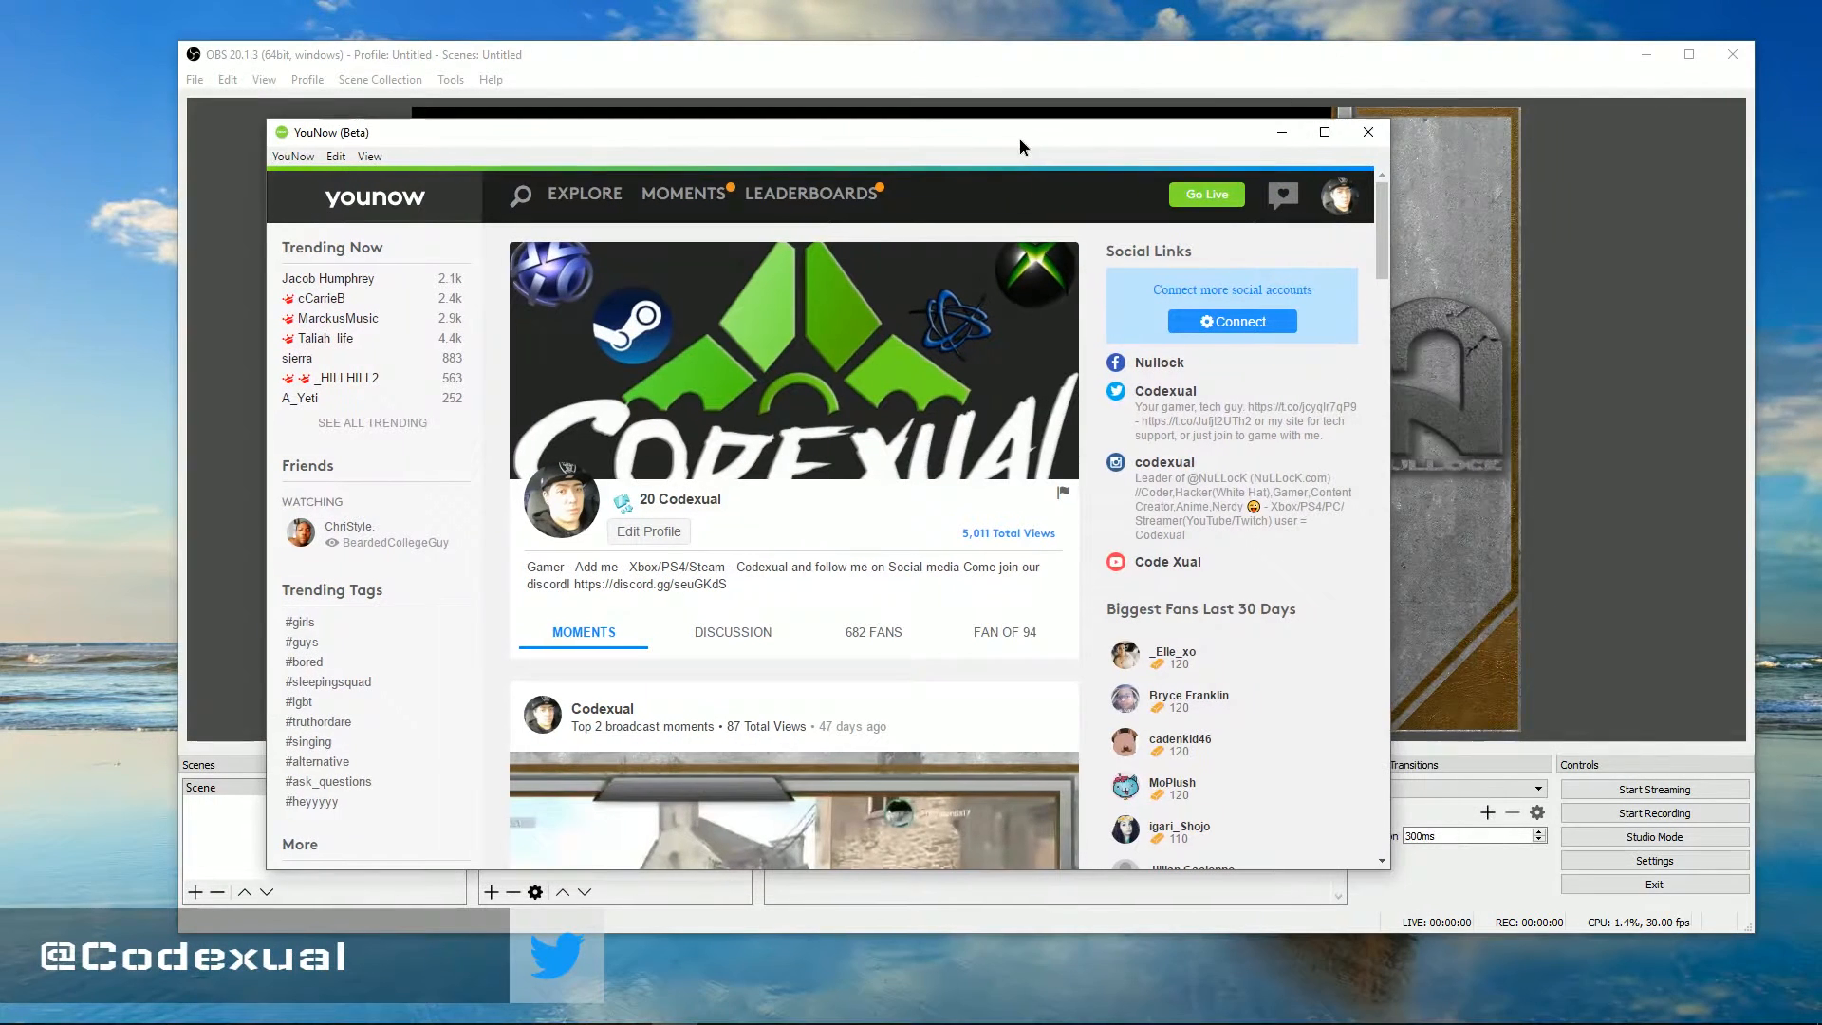
{"action": "left_click", "coordinate": [1324, 131]}
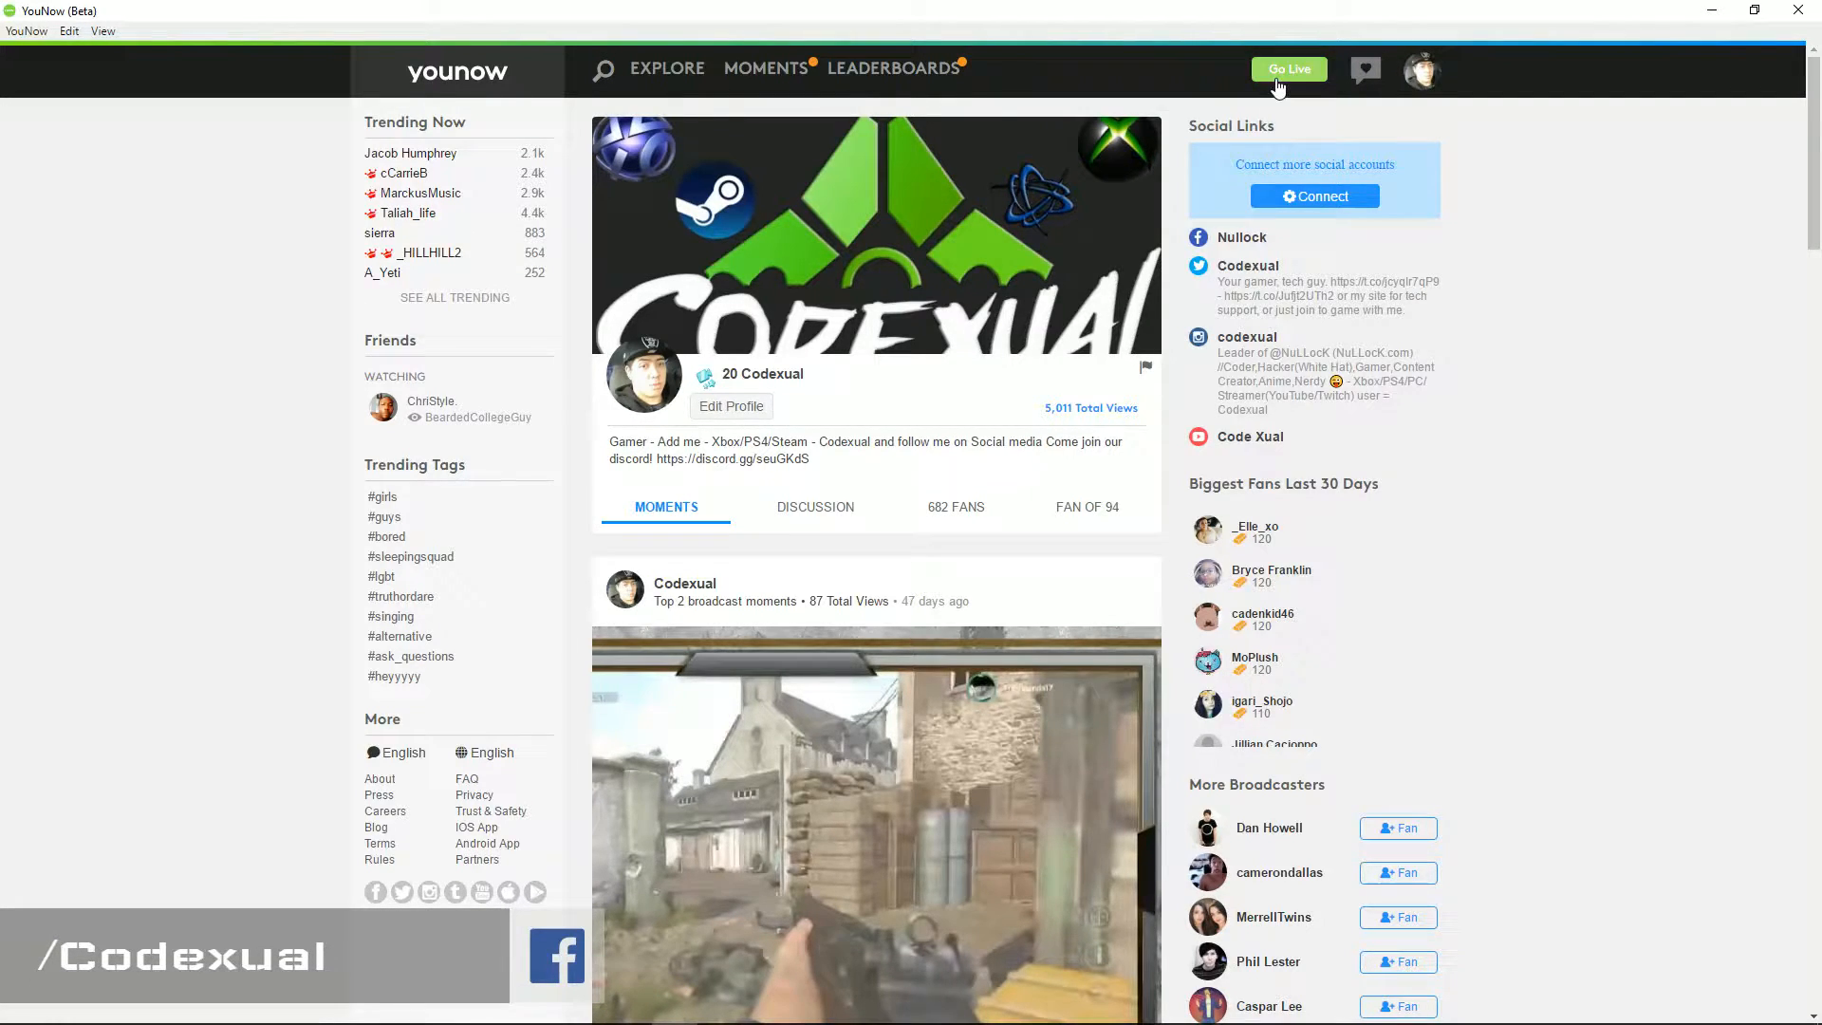
{"action": "left_click", "coordinate": [1289, 69]}
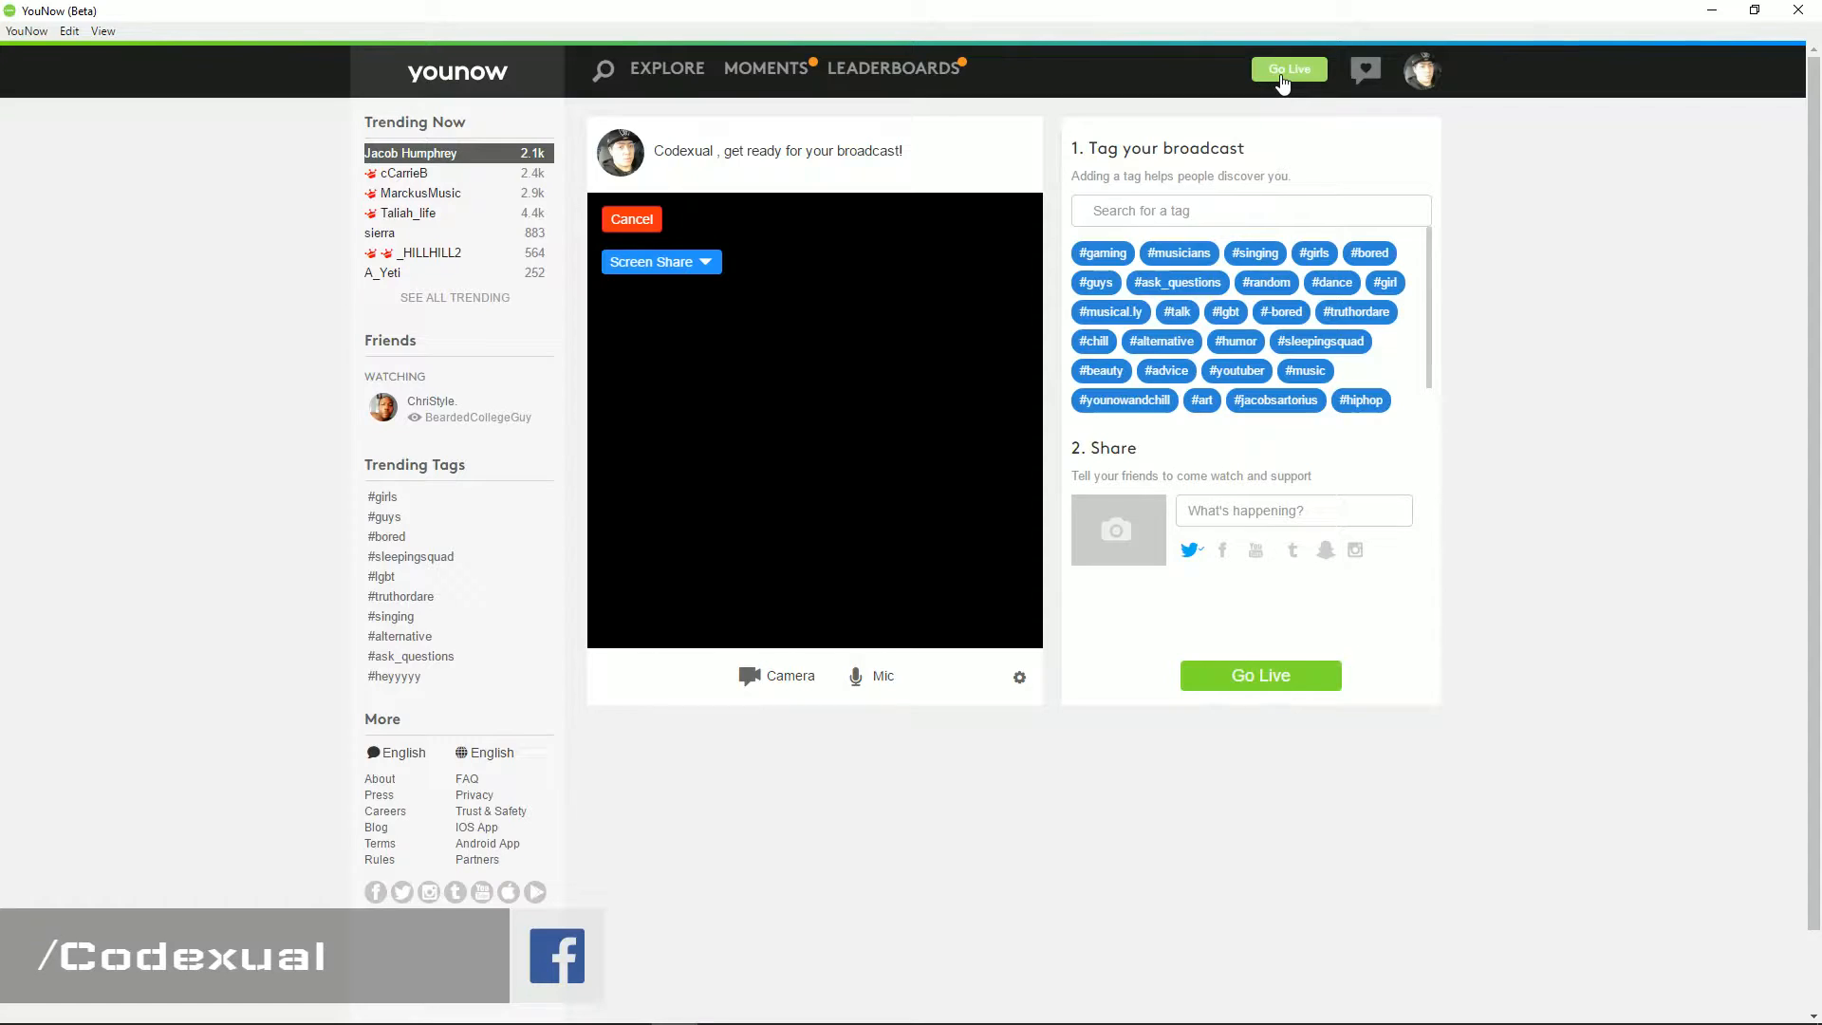
{"action": "mouse_move", "coordinate": [1060, 376]}
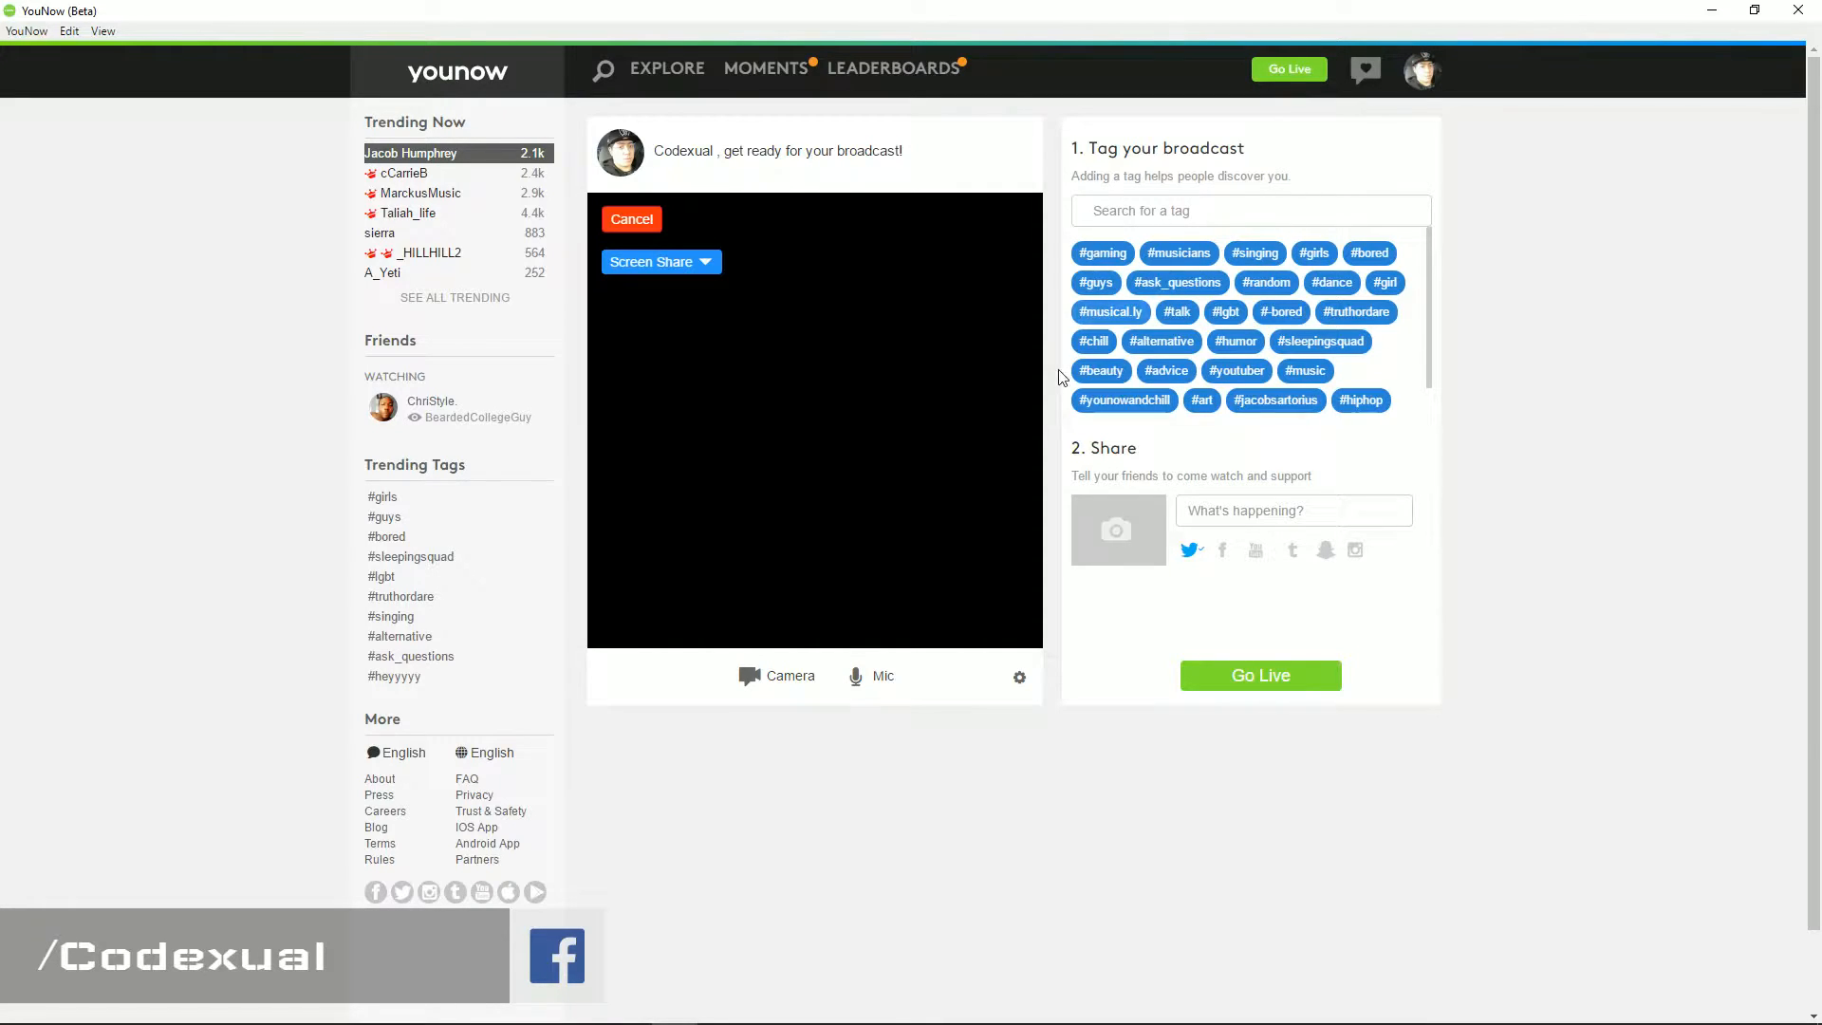
{"action": "mouse_move", "coordinate": [1019, 677]}
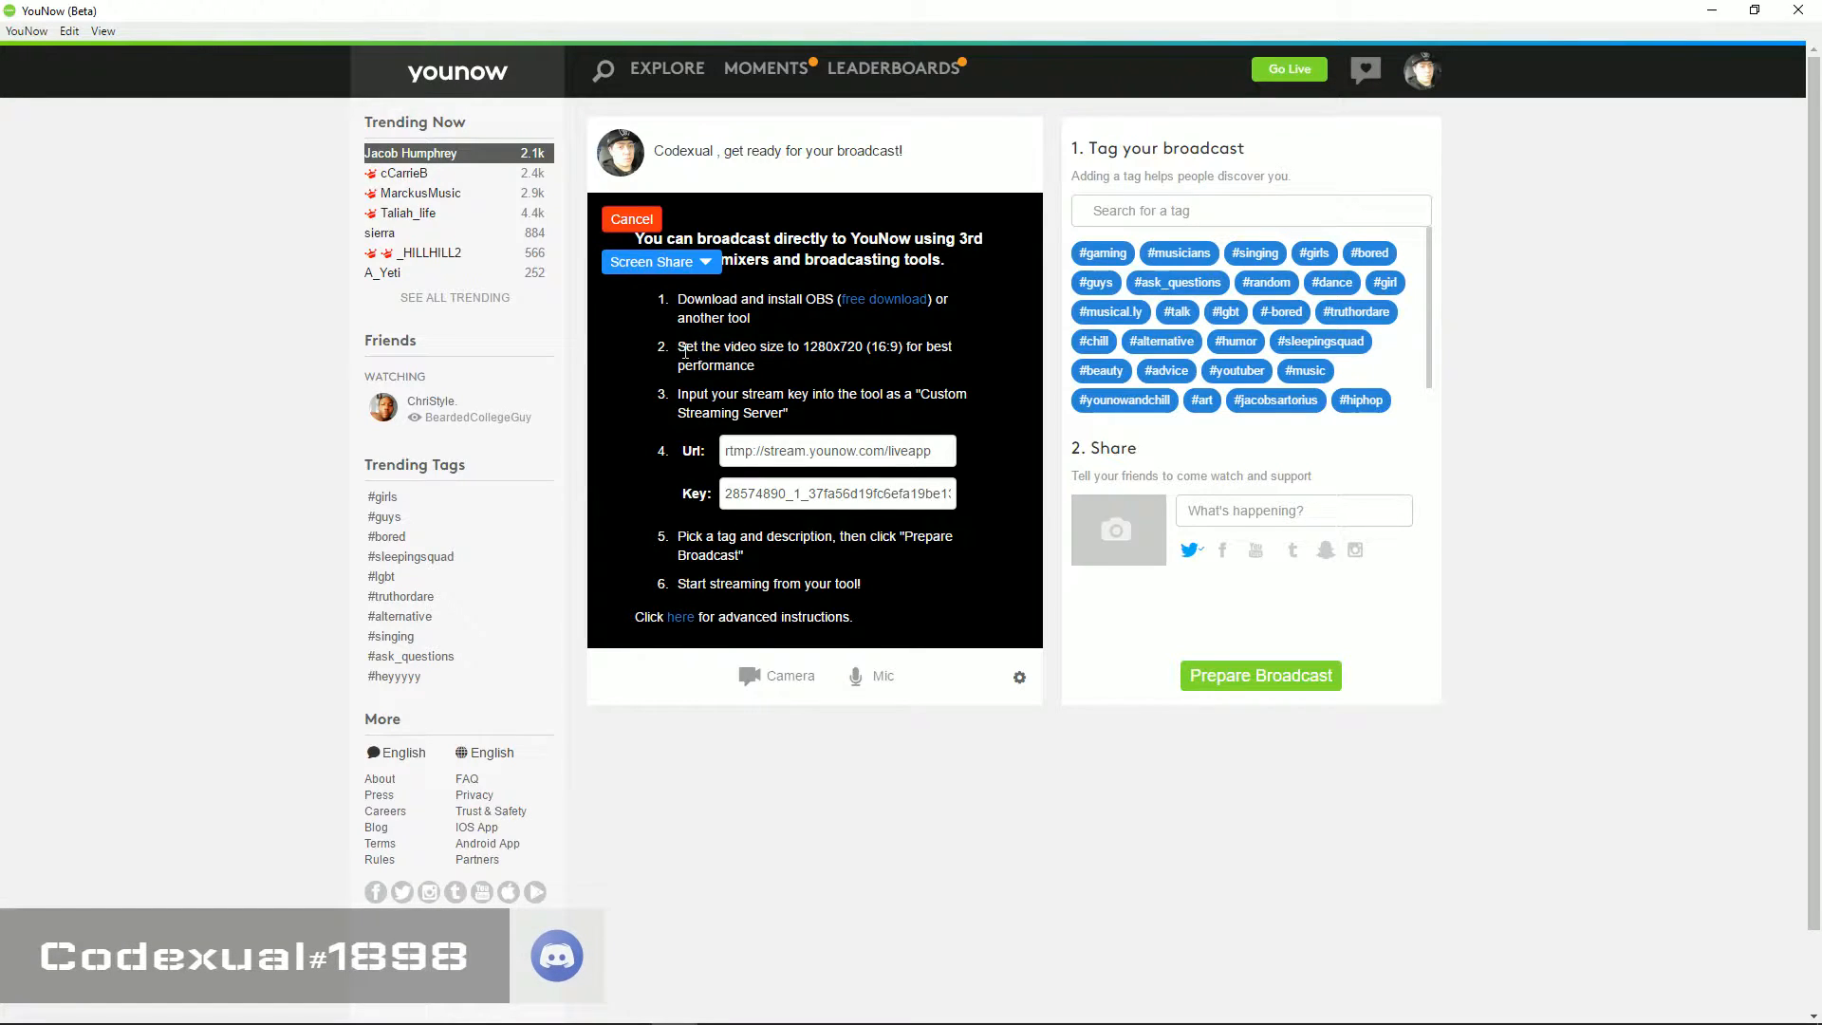
{"action": "left_click_drag", "start_coordinate": [677, 345], "coordinate": [865, 346]}
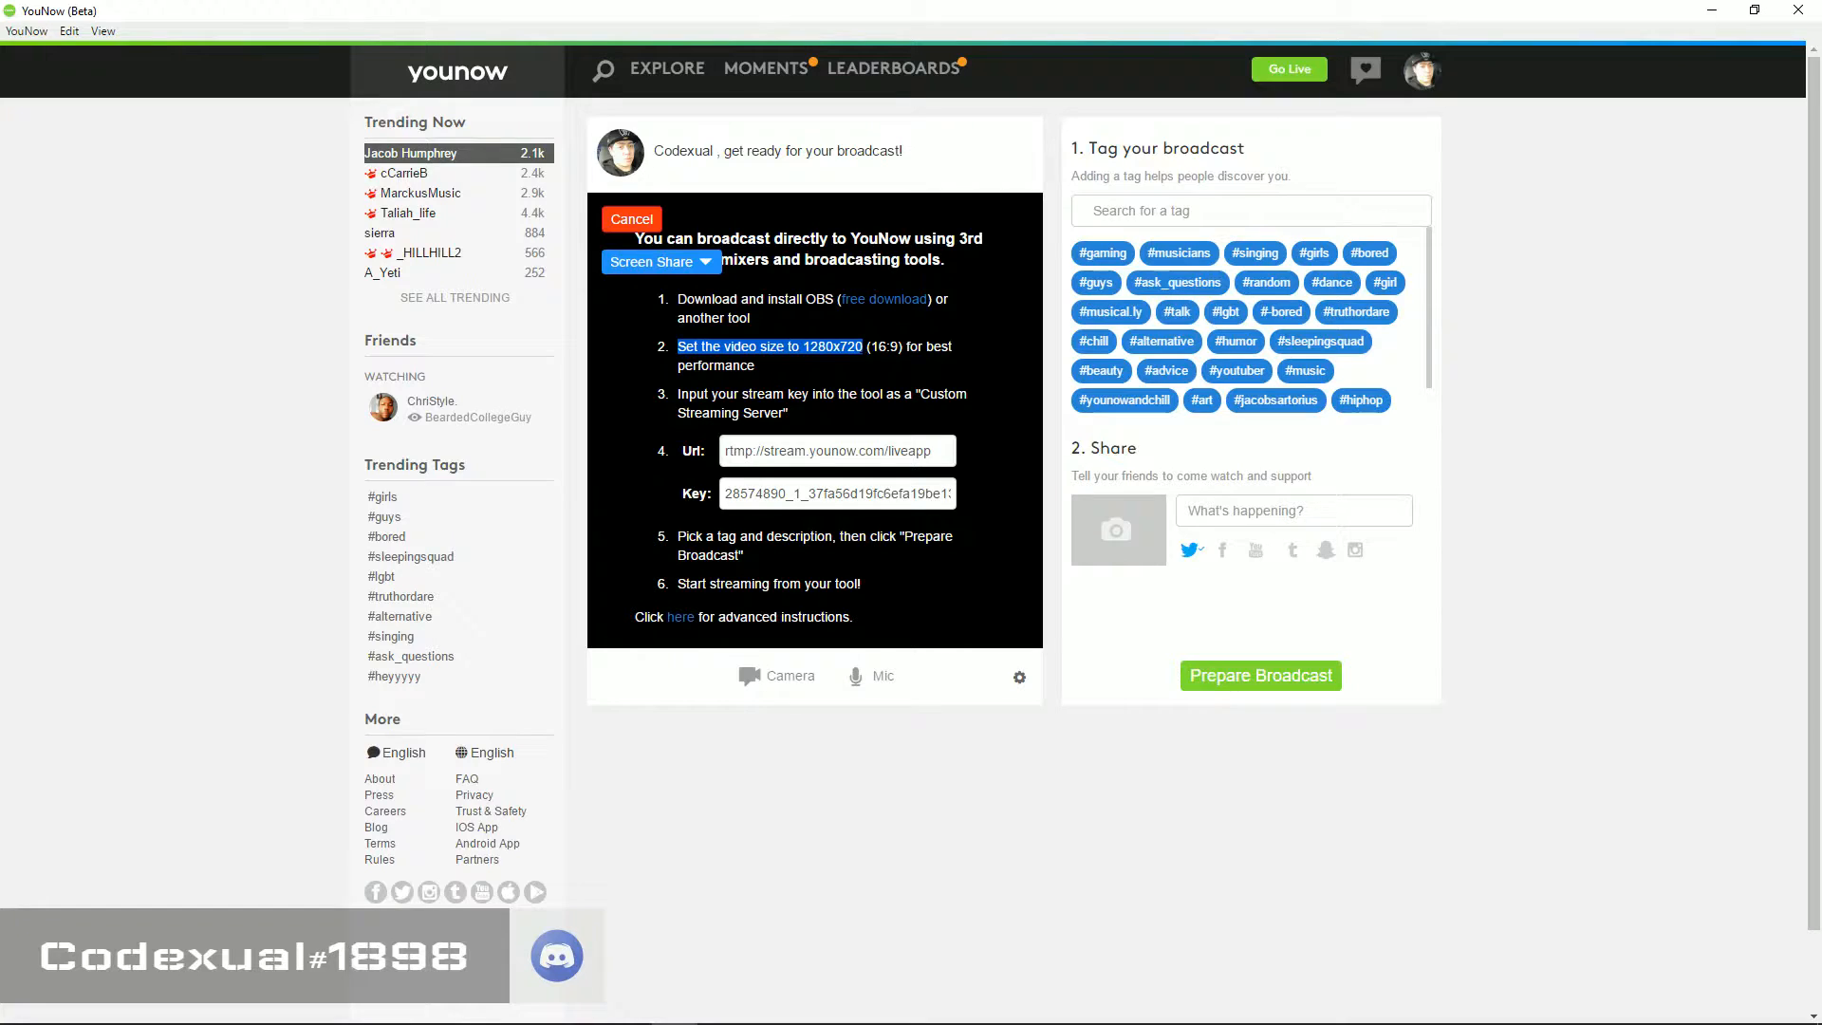
{"action": "left_click", "coordinate": [834, 451]}
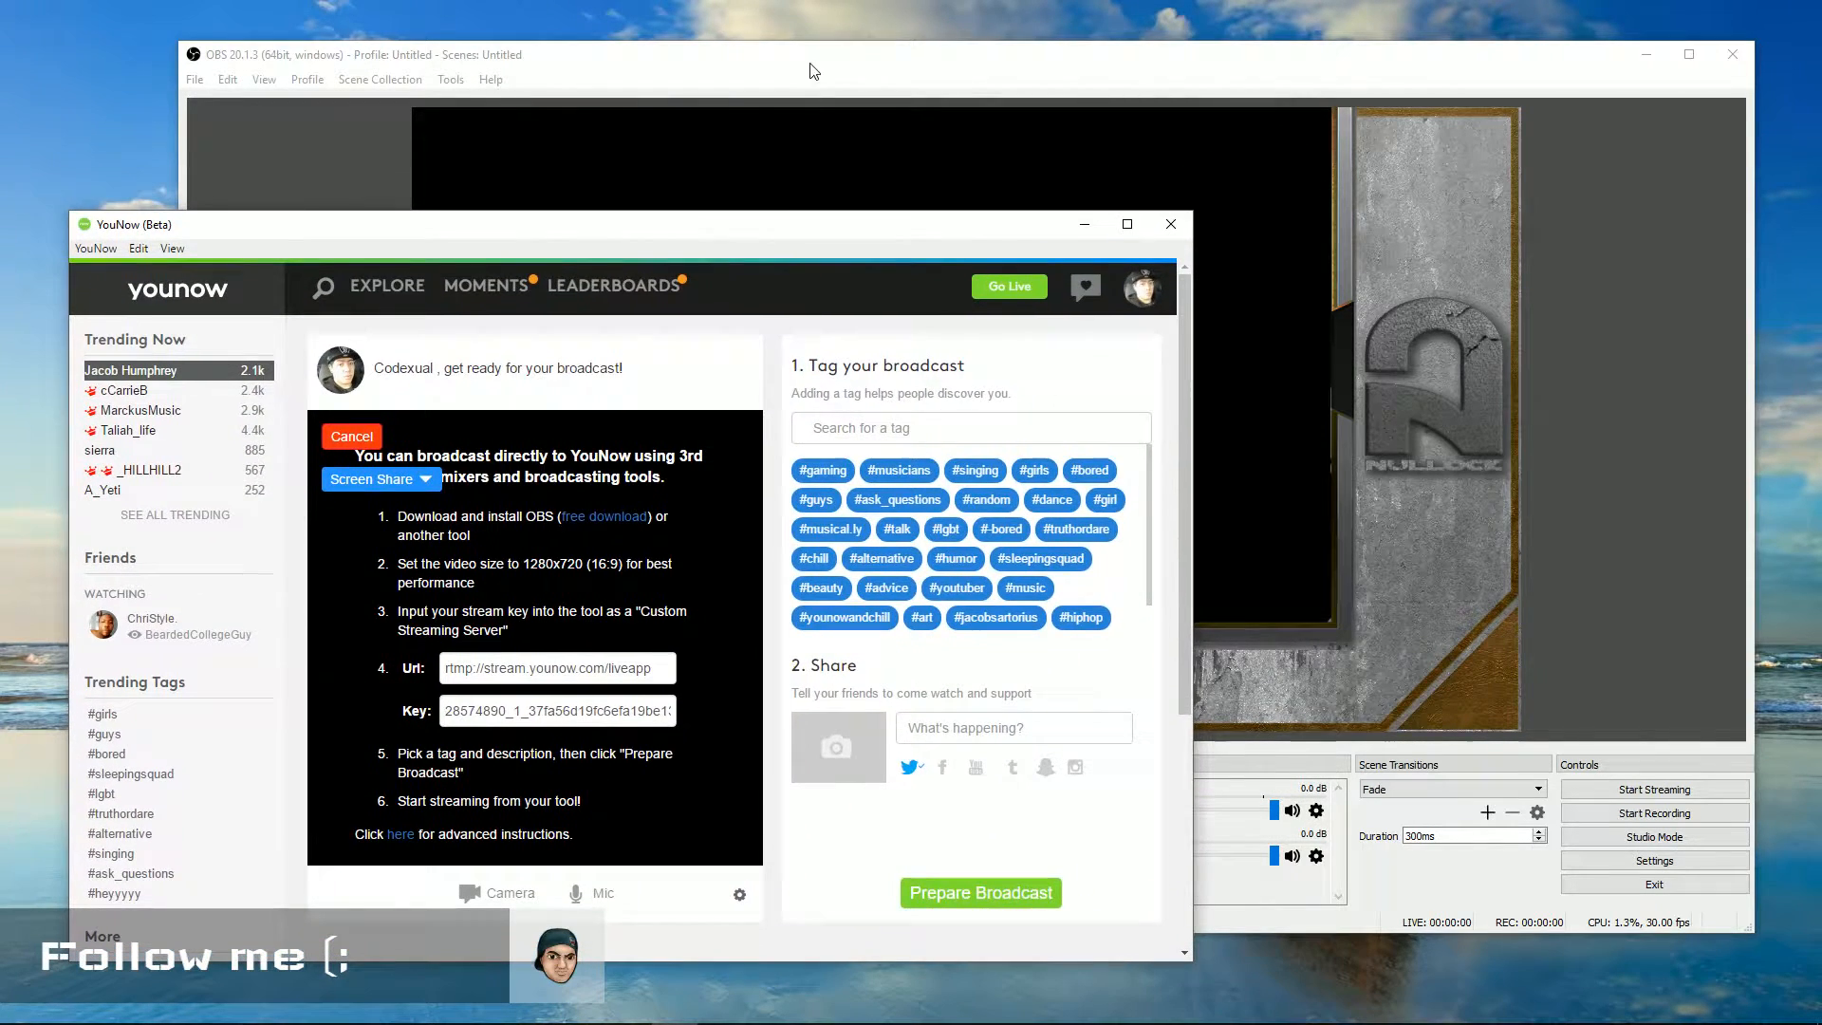
Bring OBS Studio forward and open the Stream page of its Settings
{"action": "left_click", "coordinate": [813, 70]}
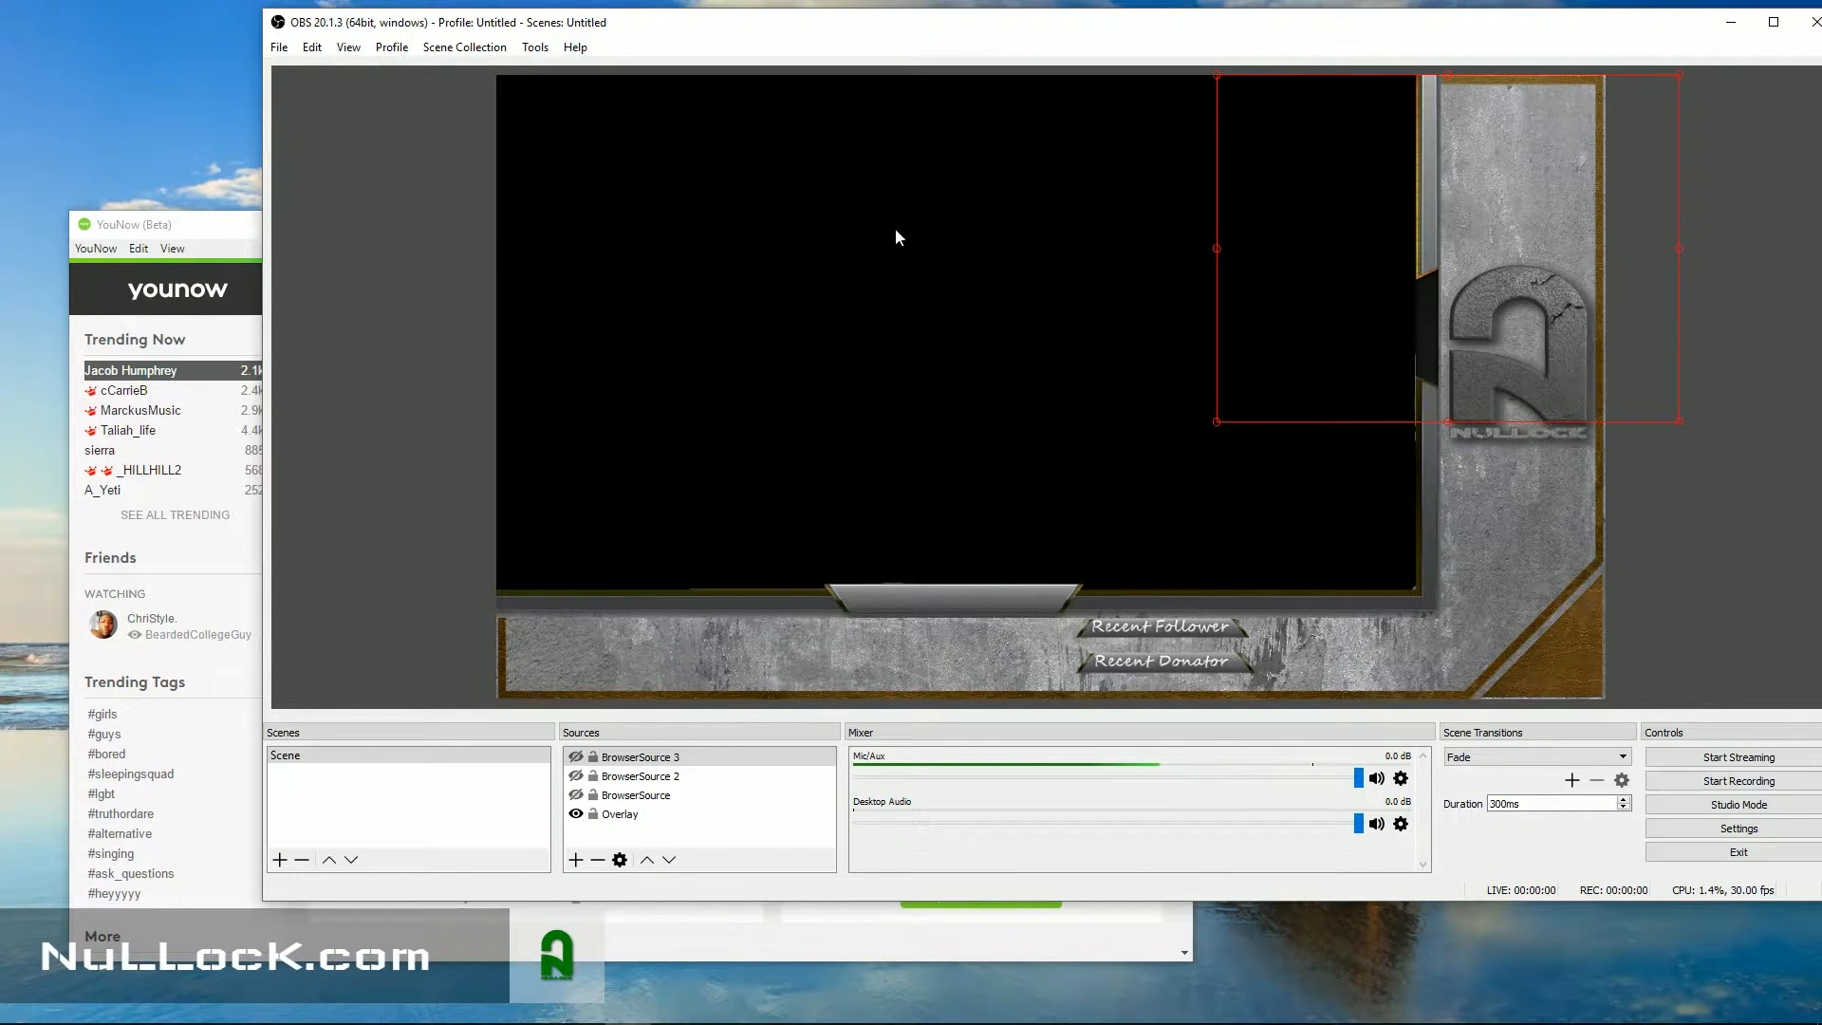
{"action": "mouse_move", "coordinate": [1385, 187]}
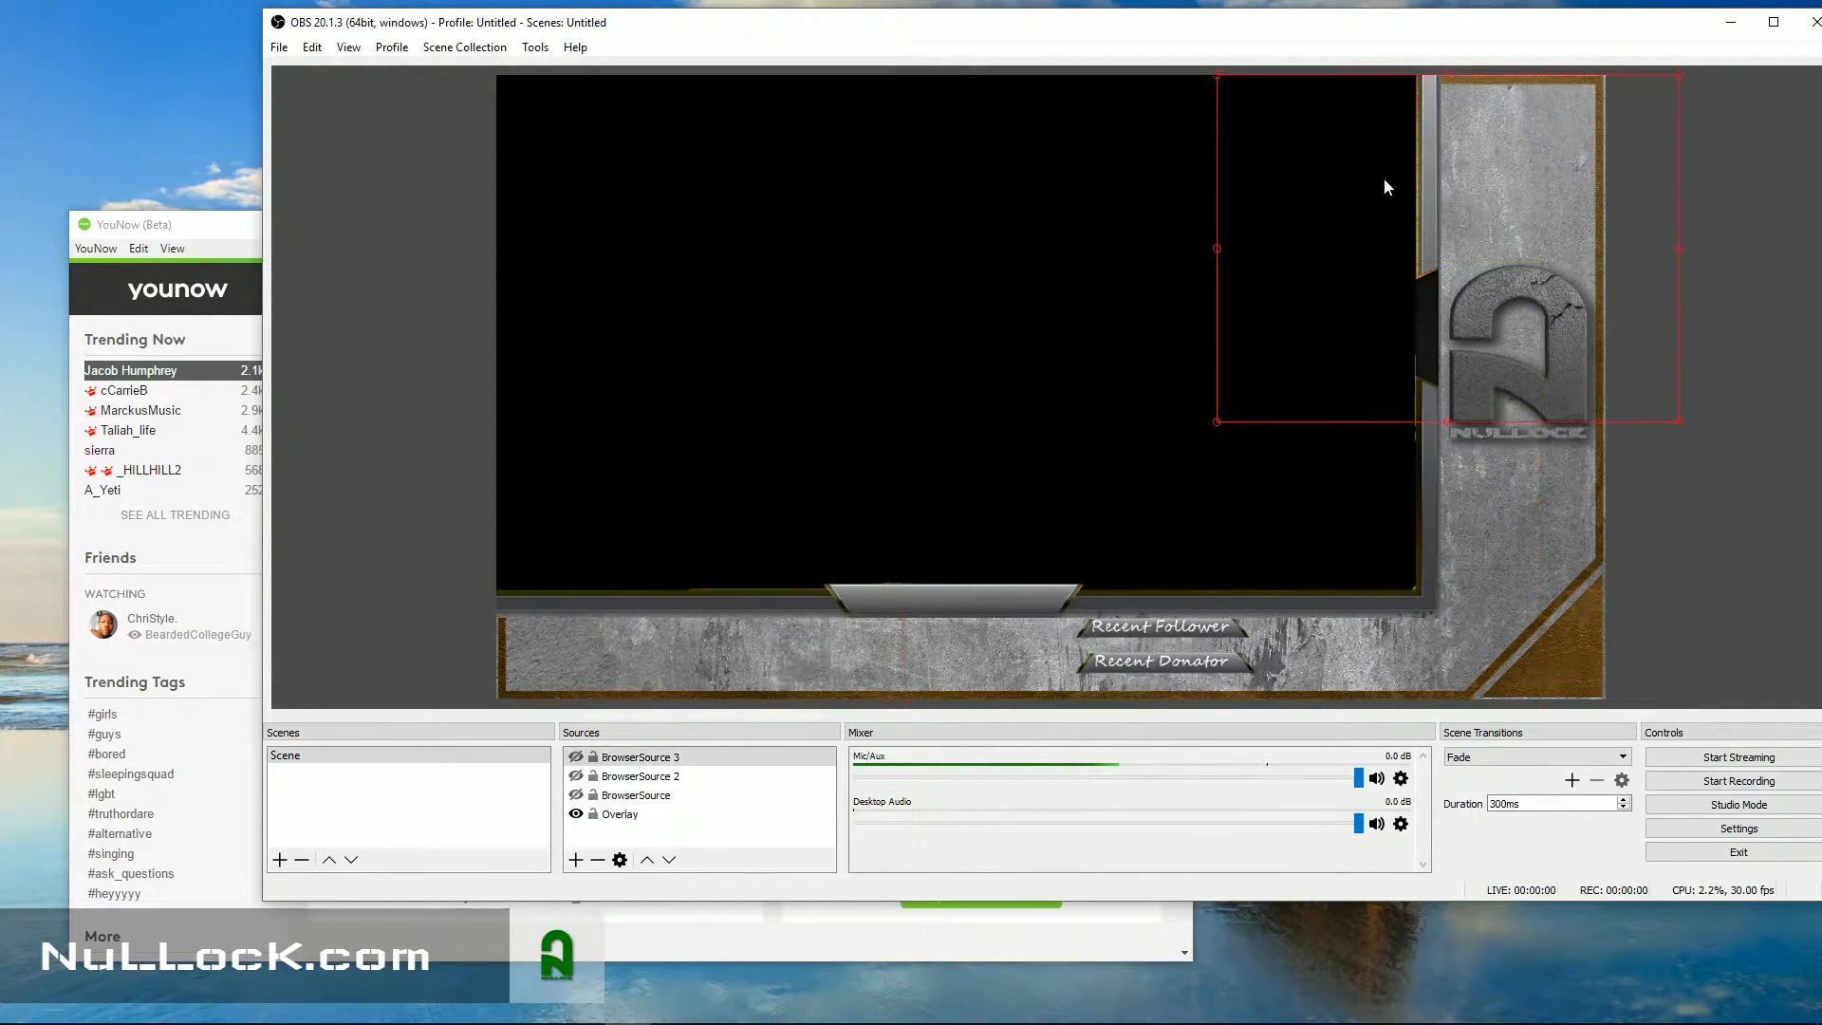
{"action": "mouse_move", "coordinate": [912, 249]}
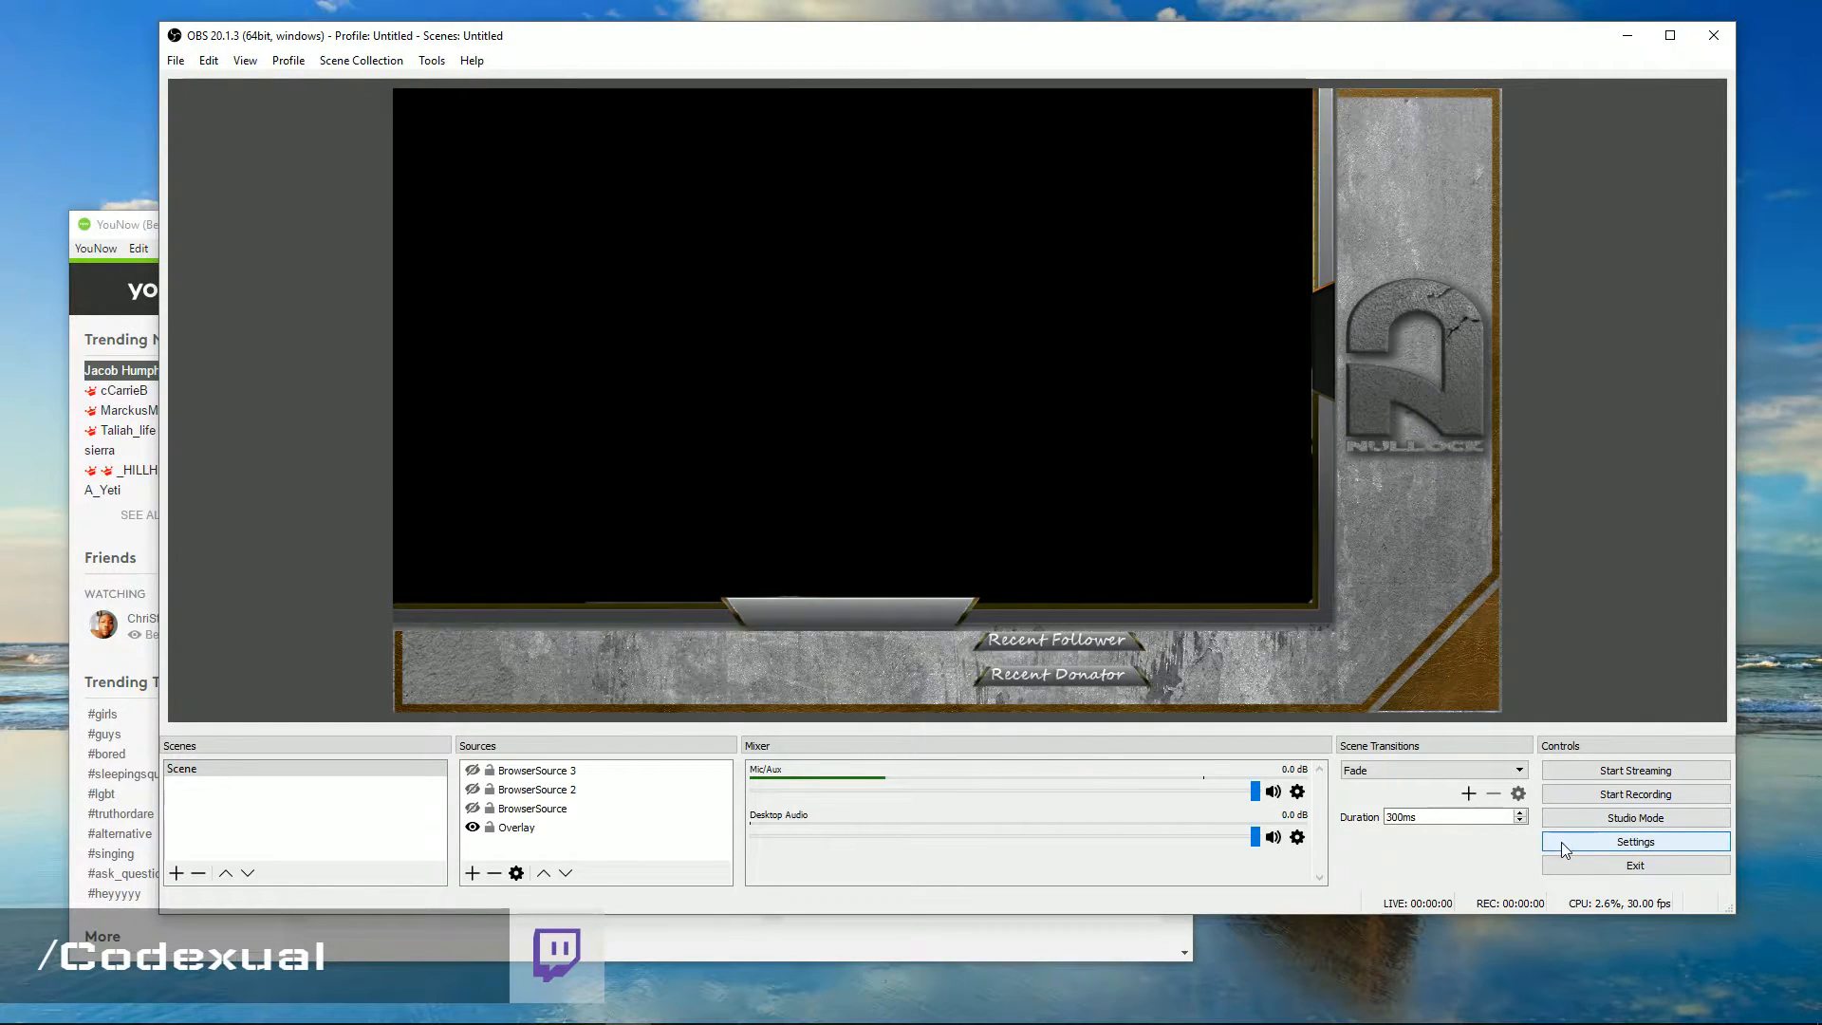
{"action": "left_click", "coordinate": [1634, 842]}
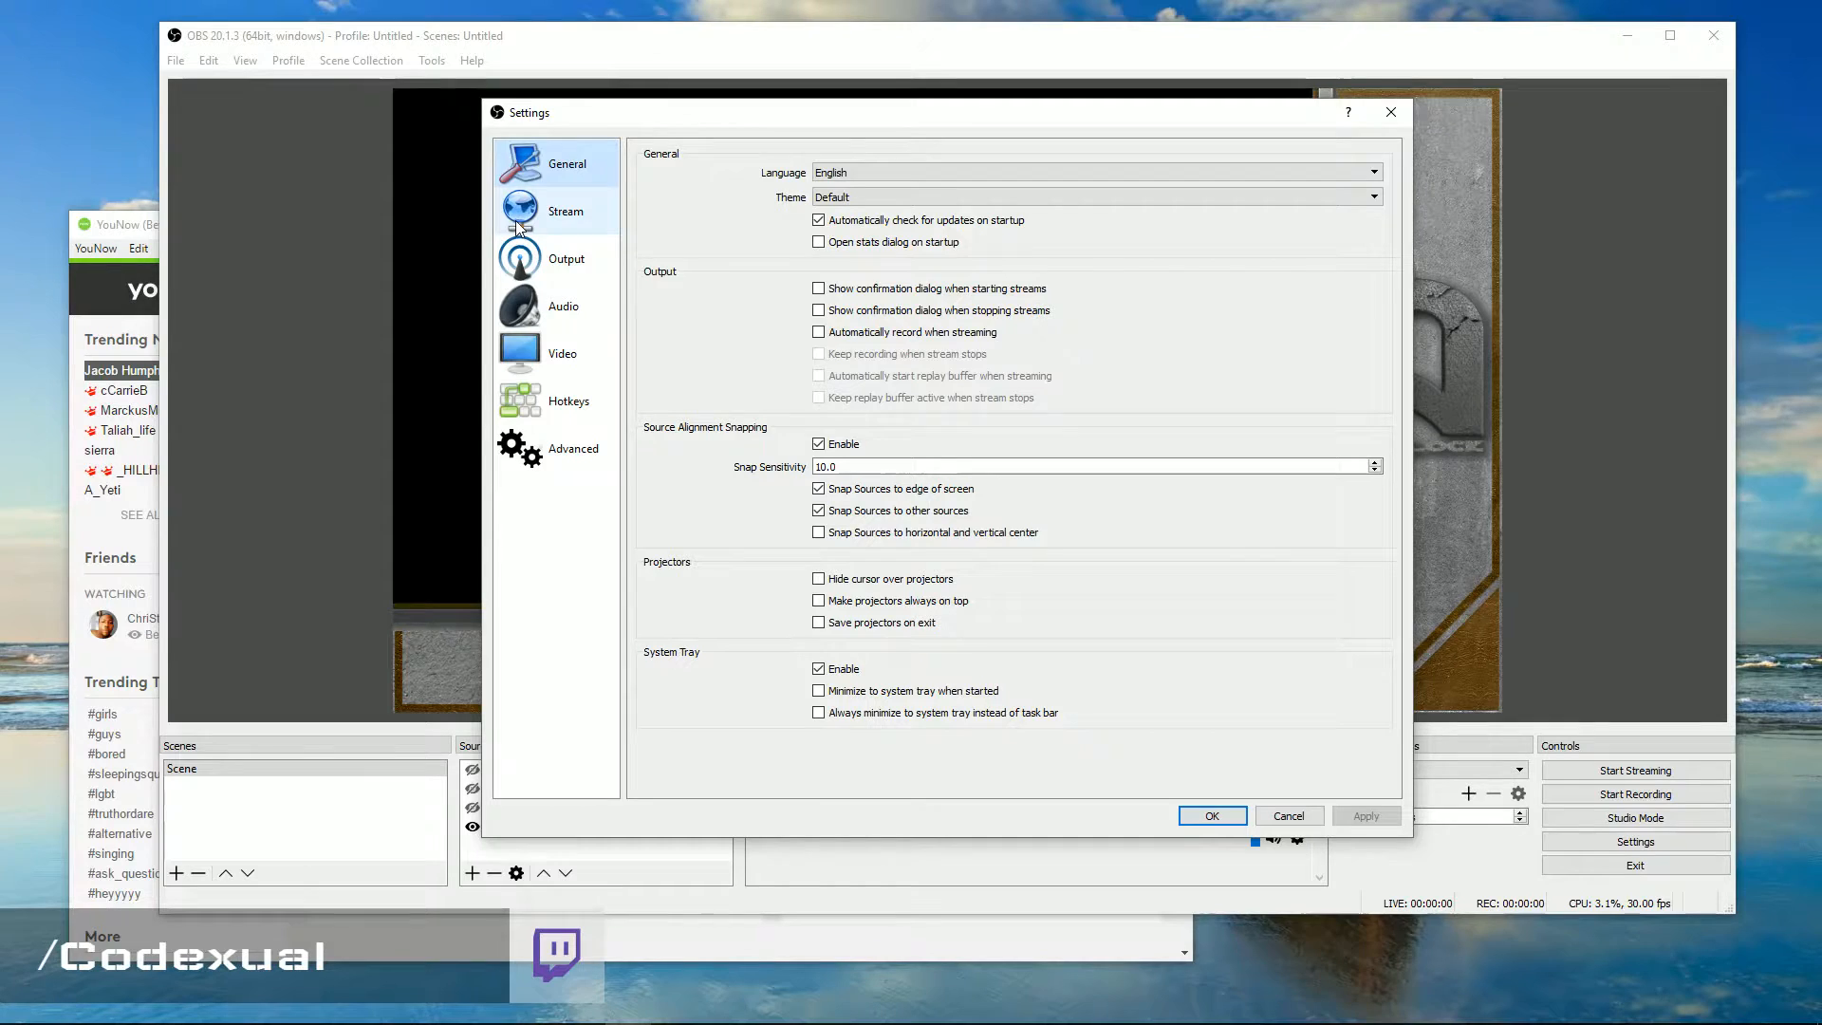
{"action": "left_click", "coordinate": [563, 211]}
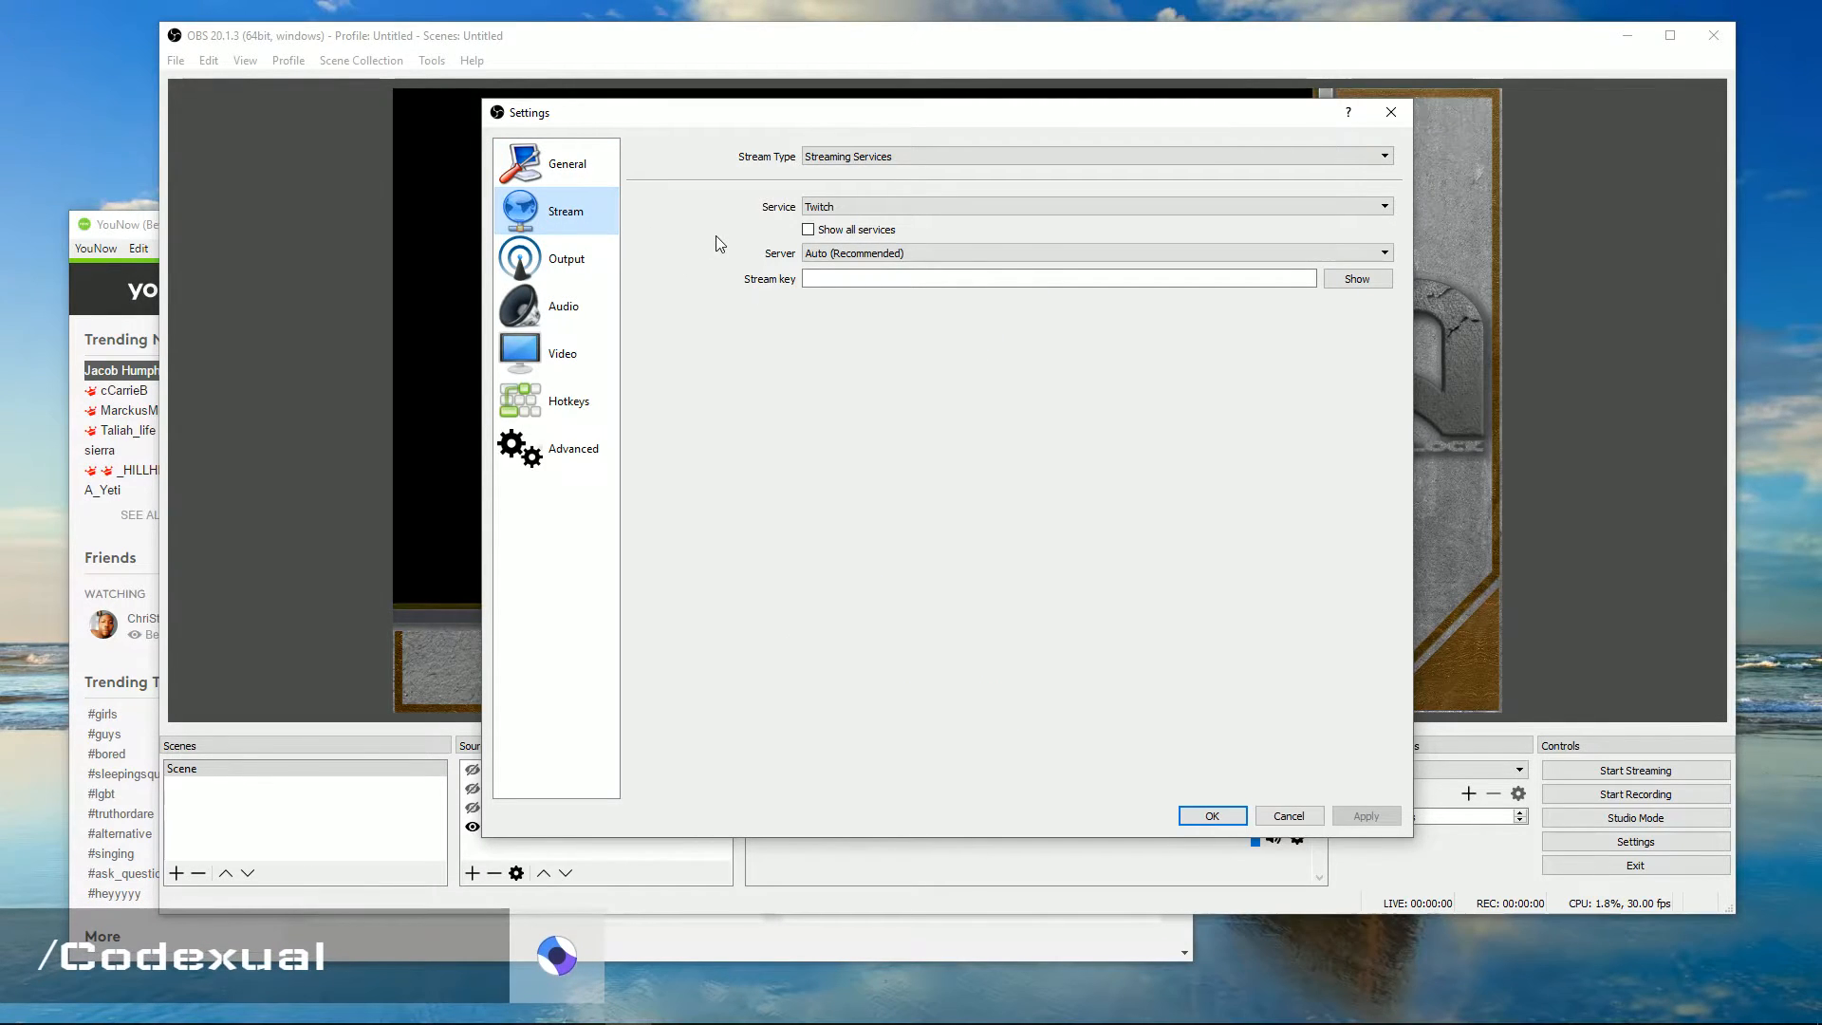
{"action": "mouse_move", "coordinate": [768, 169]}
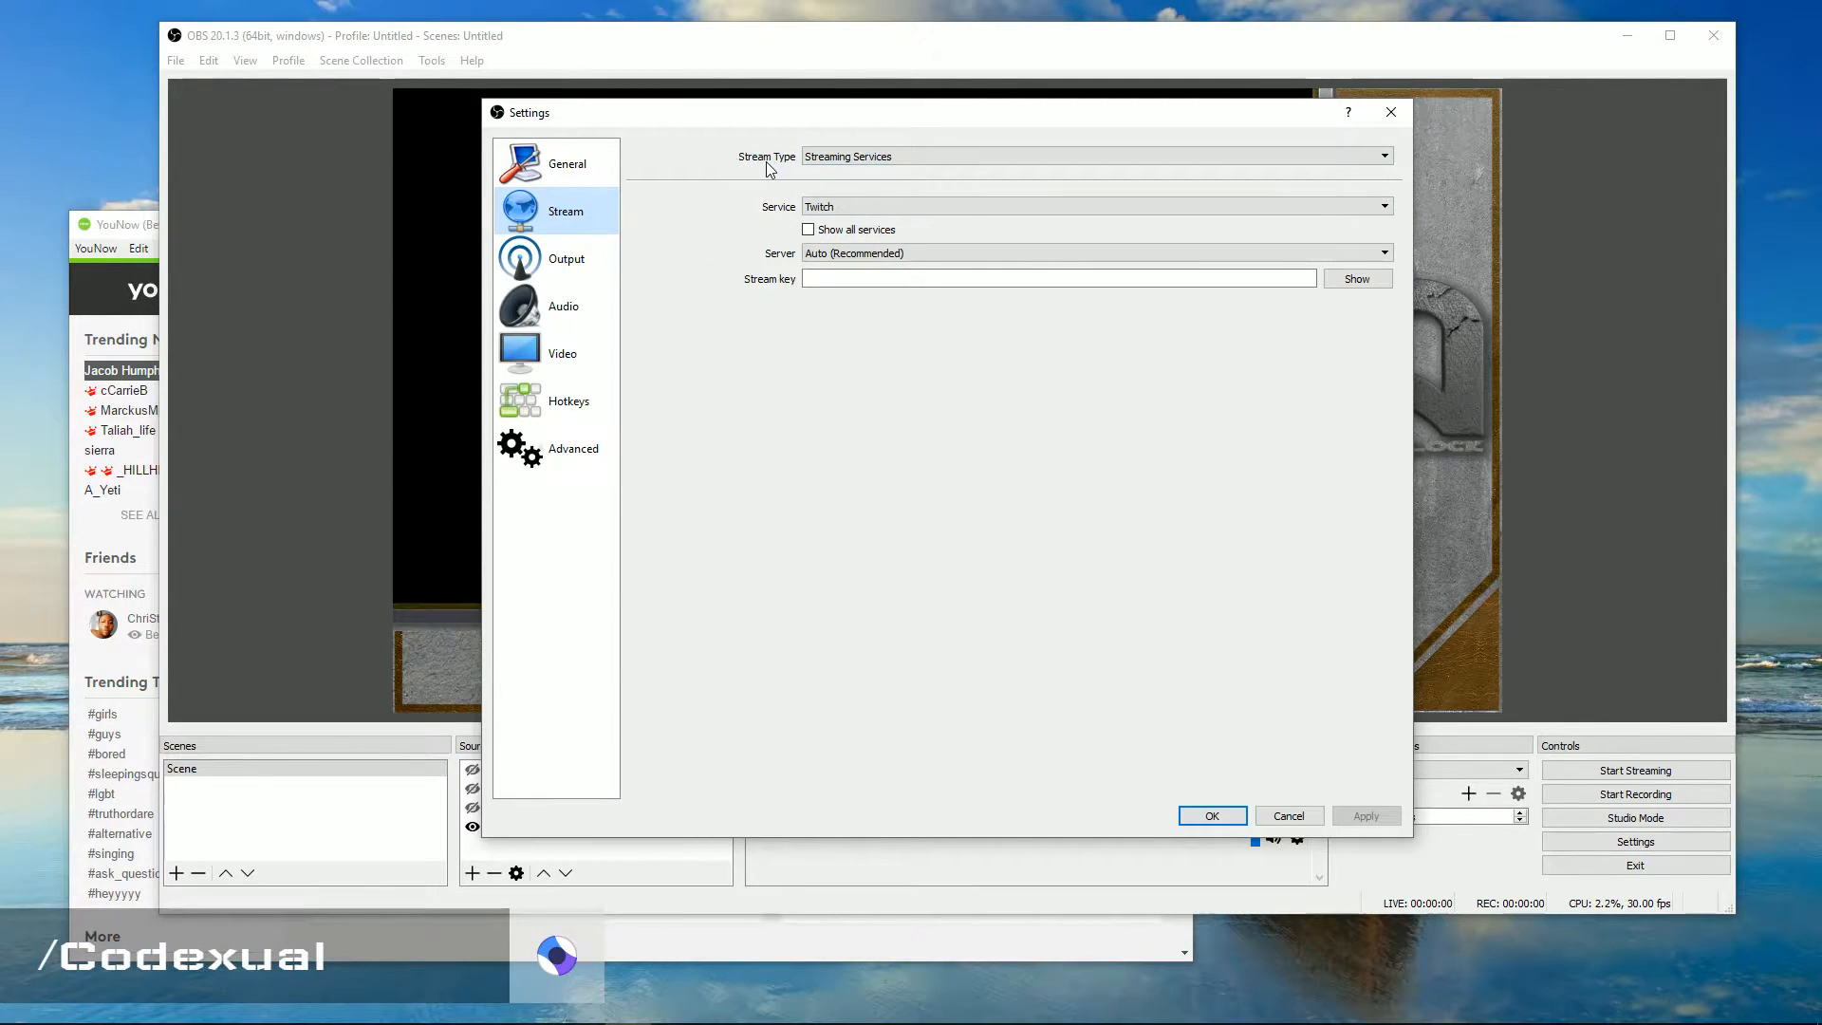
Switch the OBS stream type to Custom Streaming Server and select the server field
{"action": "left_click", "coordinate": [1094, 156]}
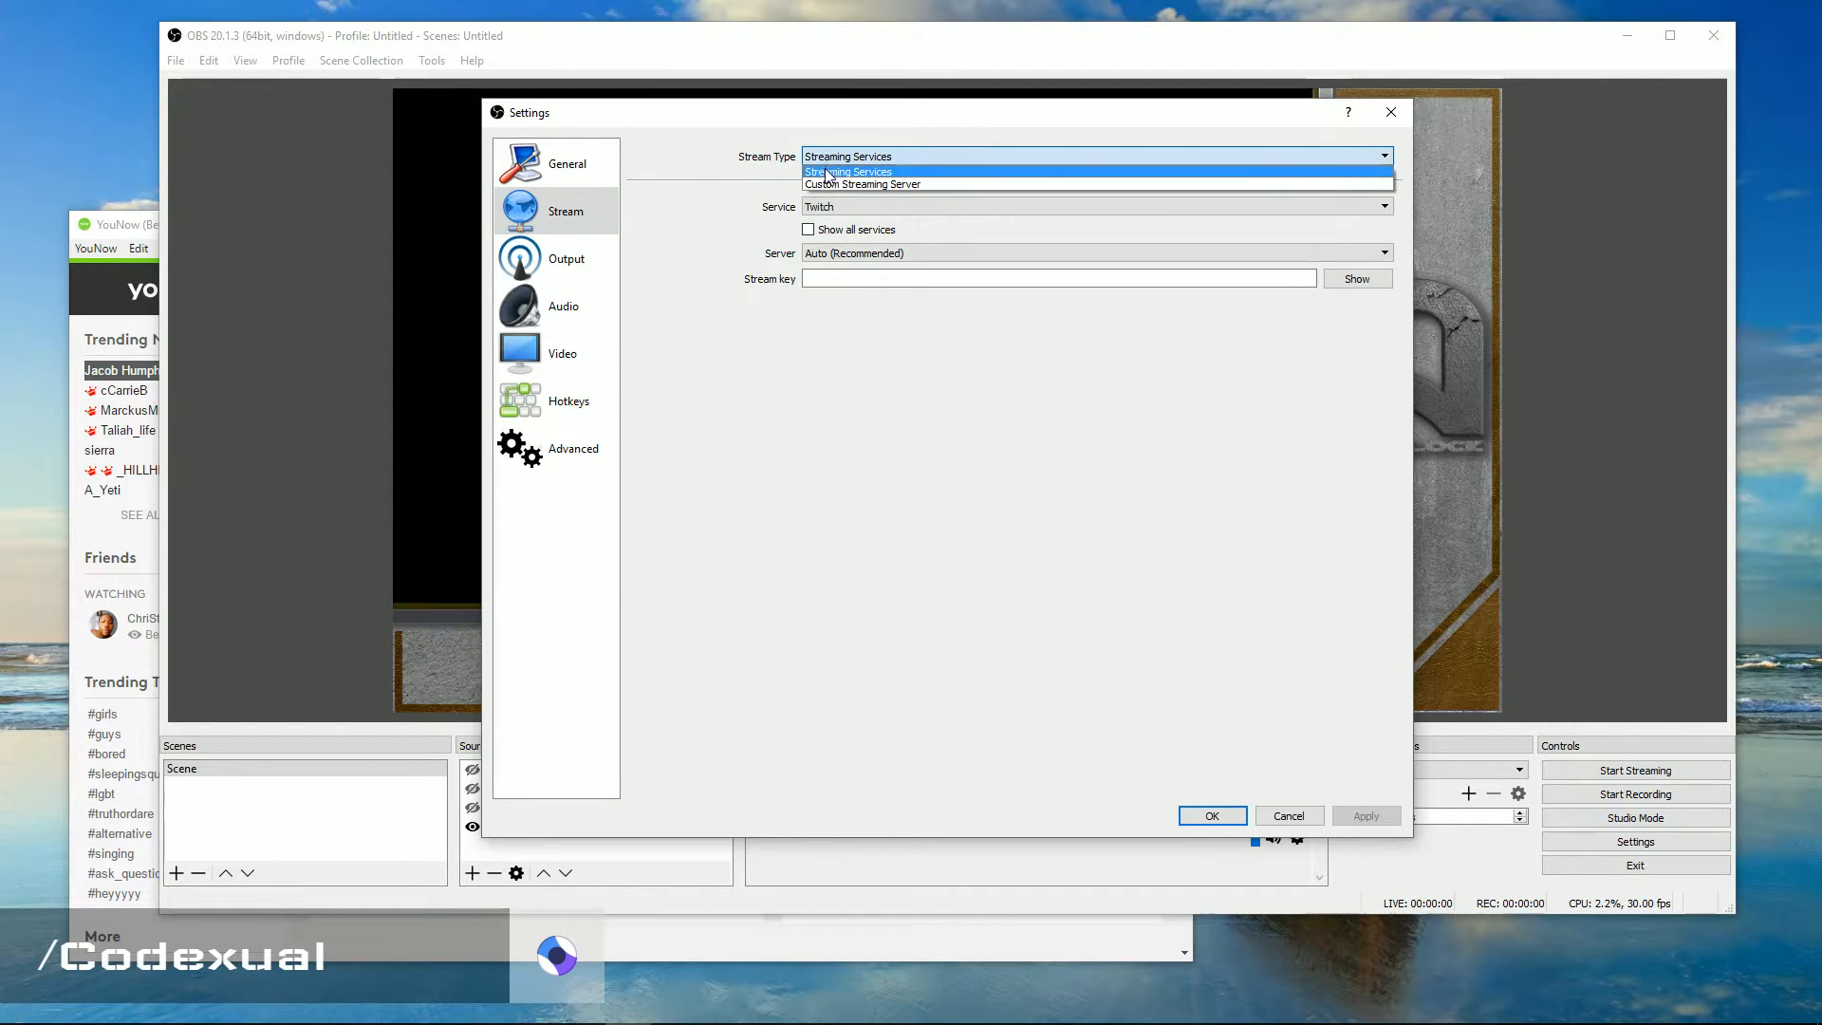
{"action": "mouse_move", "coordinate": [862, 183]}
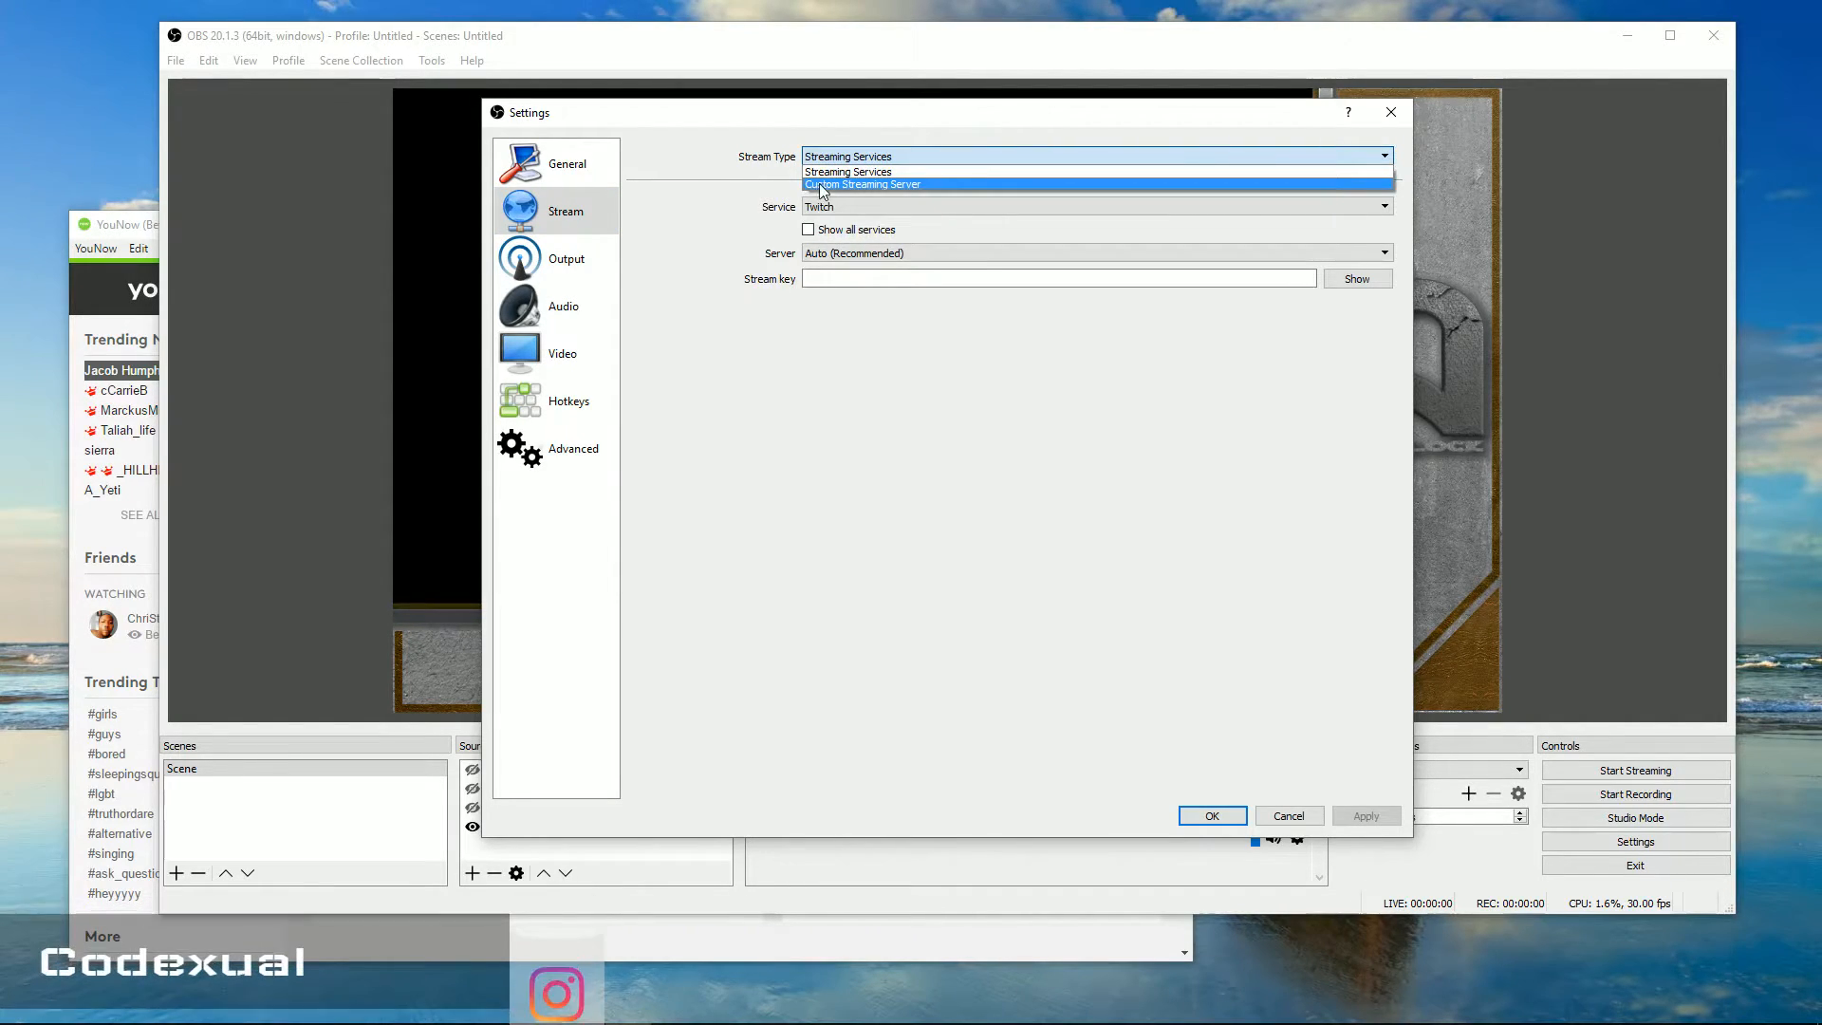
{"action": "left_click", "coordinate": [862, 183]}
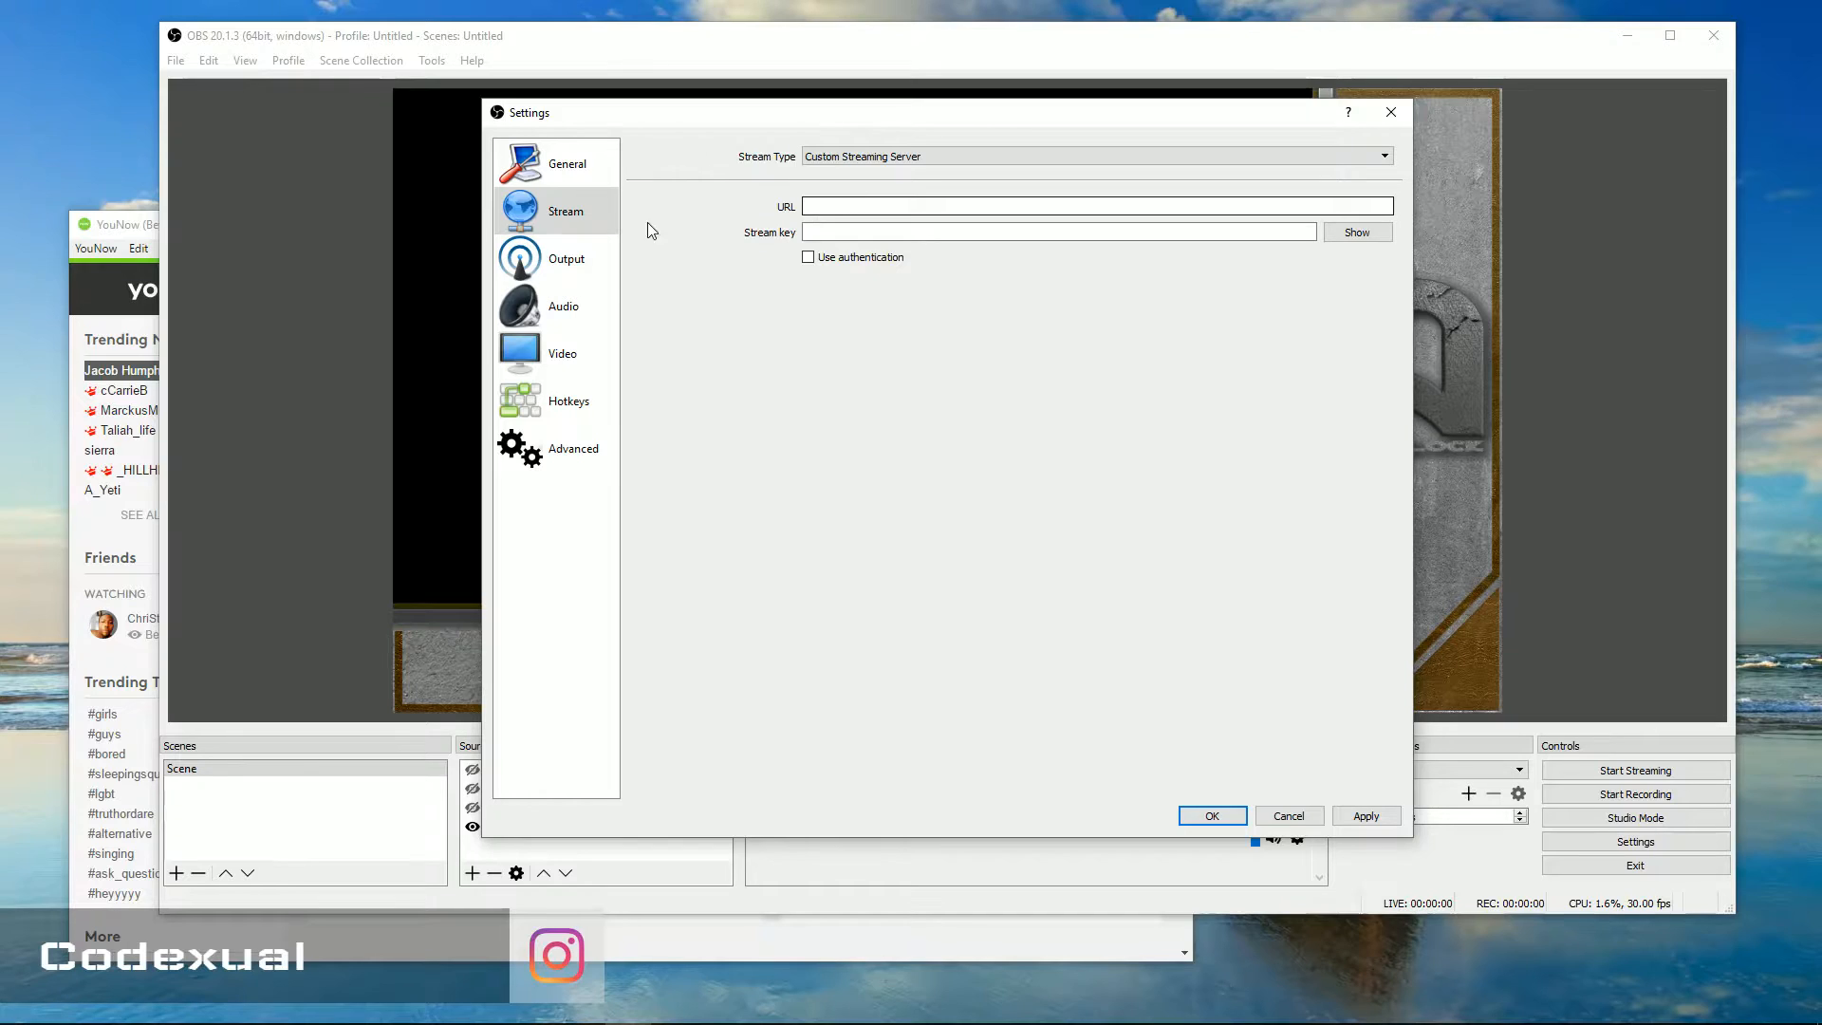
{"action": "left_click", "coordinate": [1093, 206]}
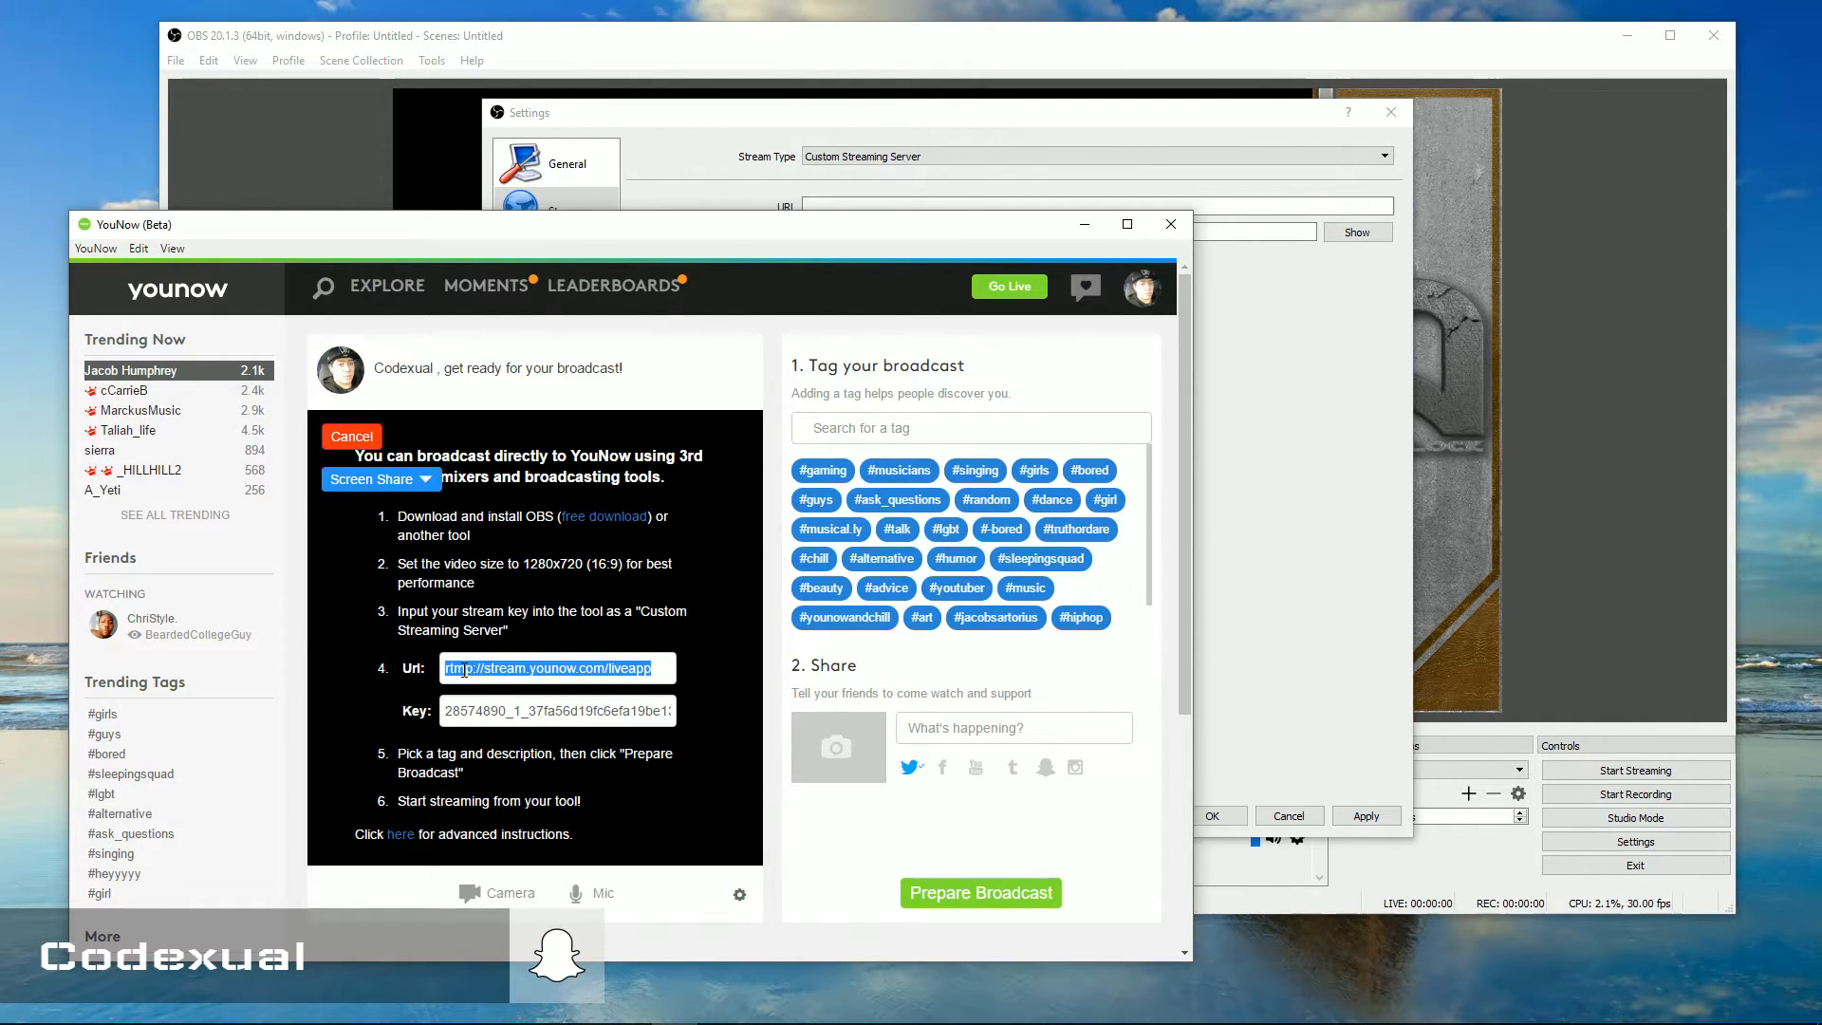
{"action": "mouse_move", "coordinate": [894, 133]}
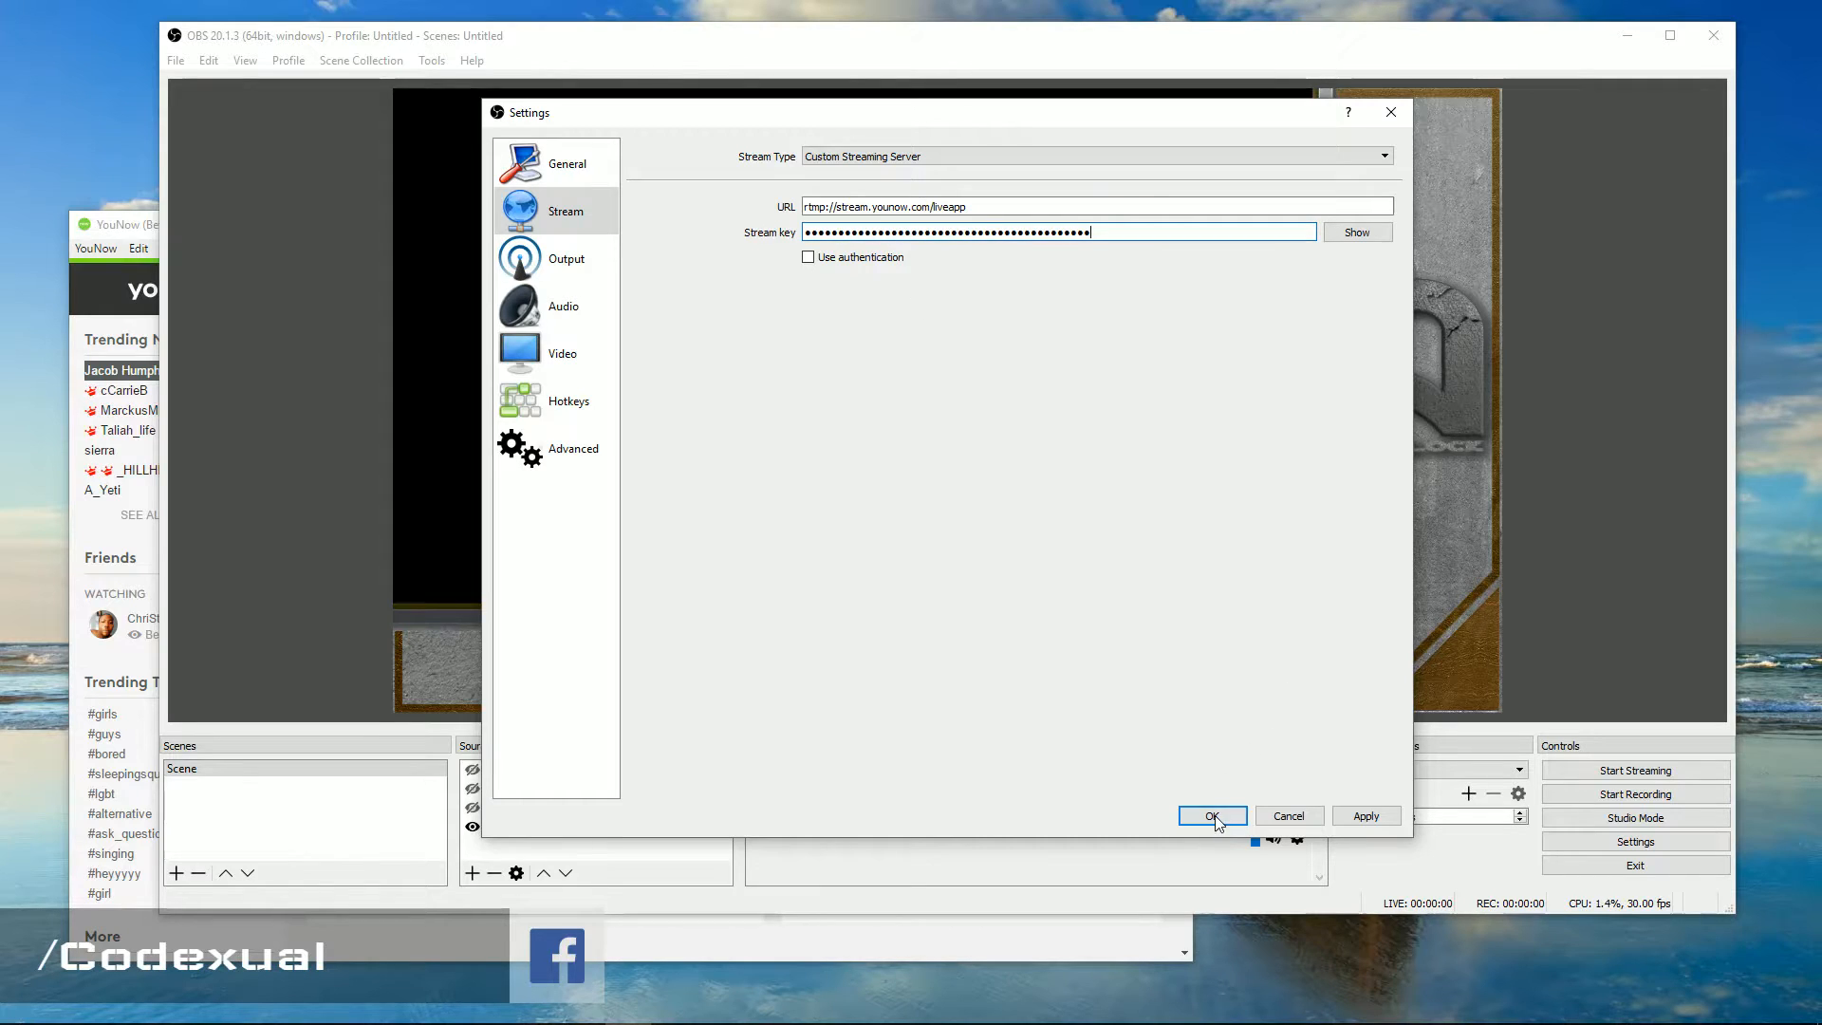
Save the custom OBS server settings and tag the YouNow broadcast #gaming
{"action": "left_click", "coordinate": [1211, 814]}
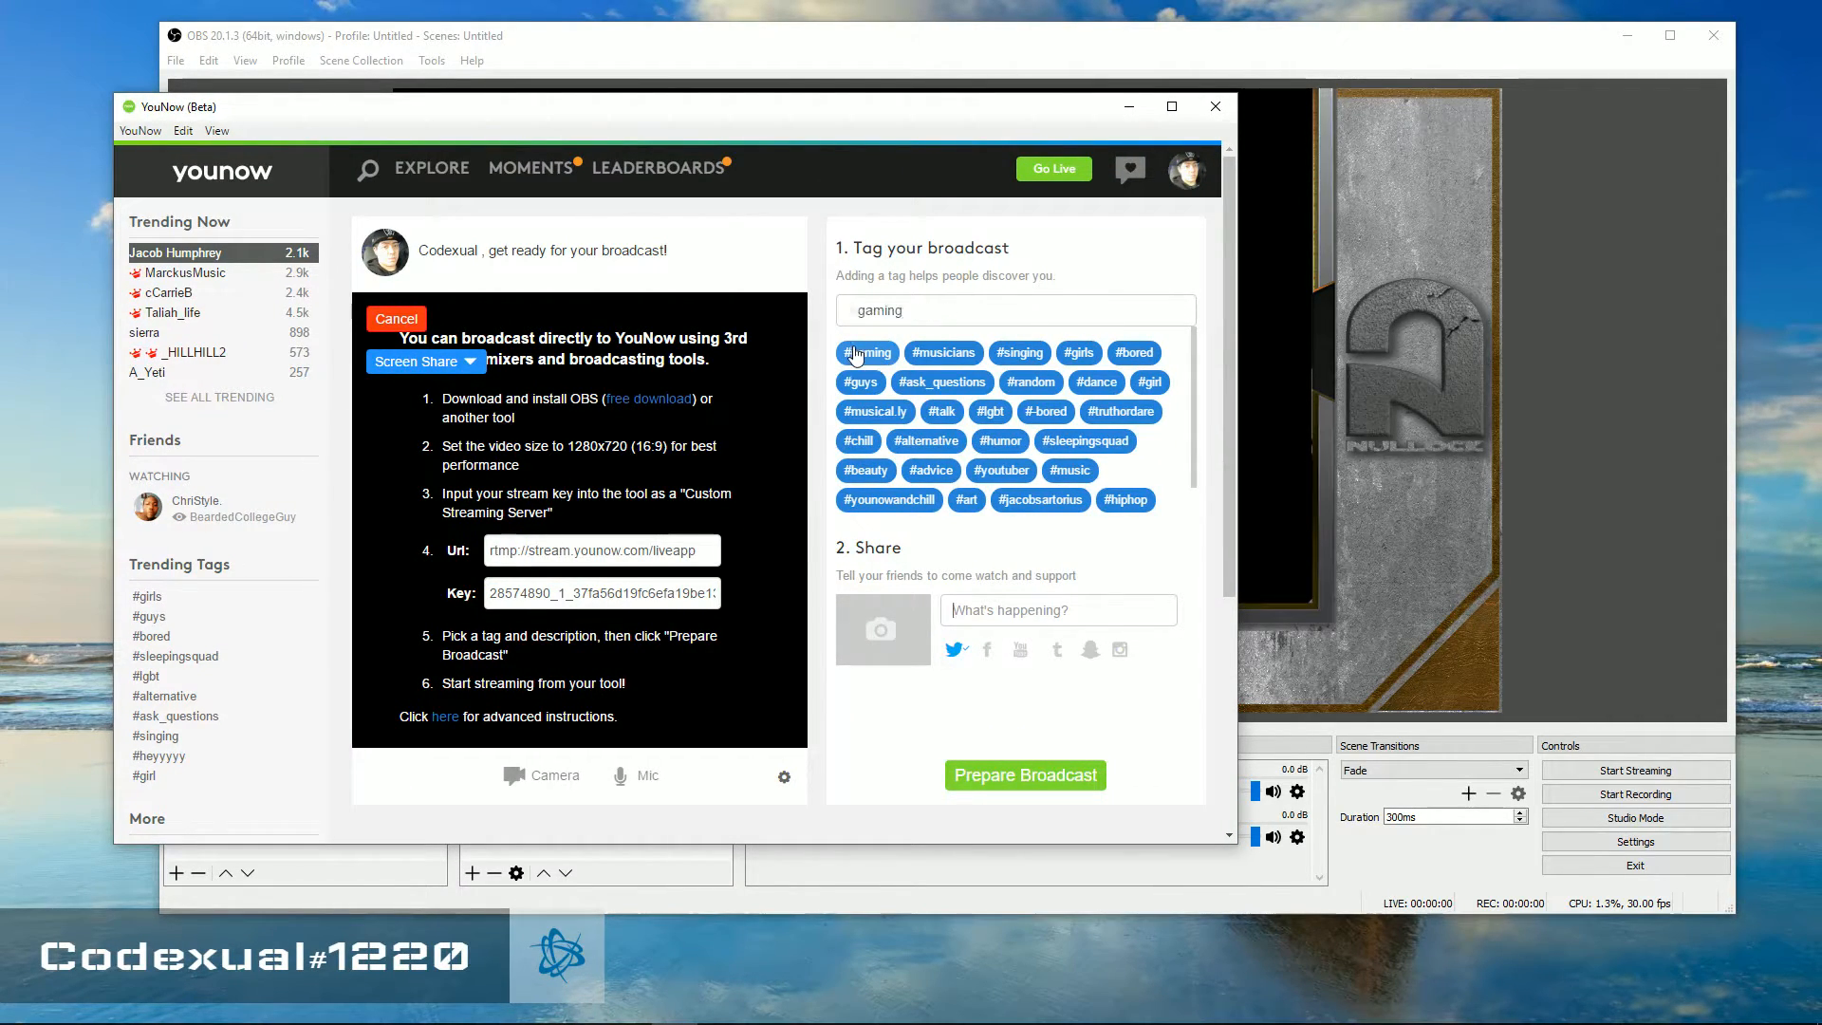
{"action": "left_click", "coordinate": [865, 352]}
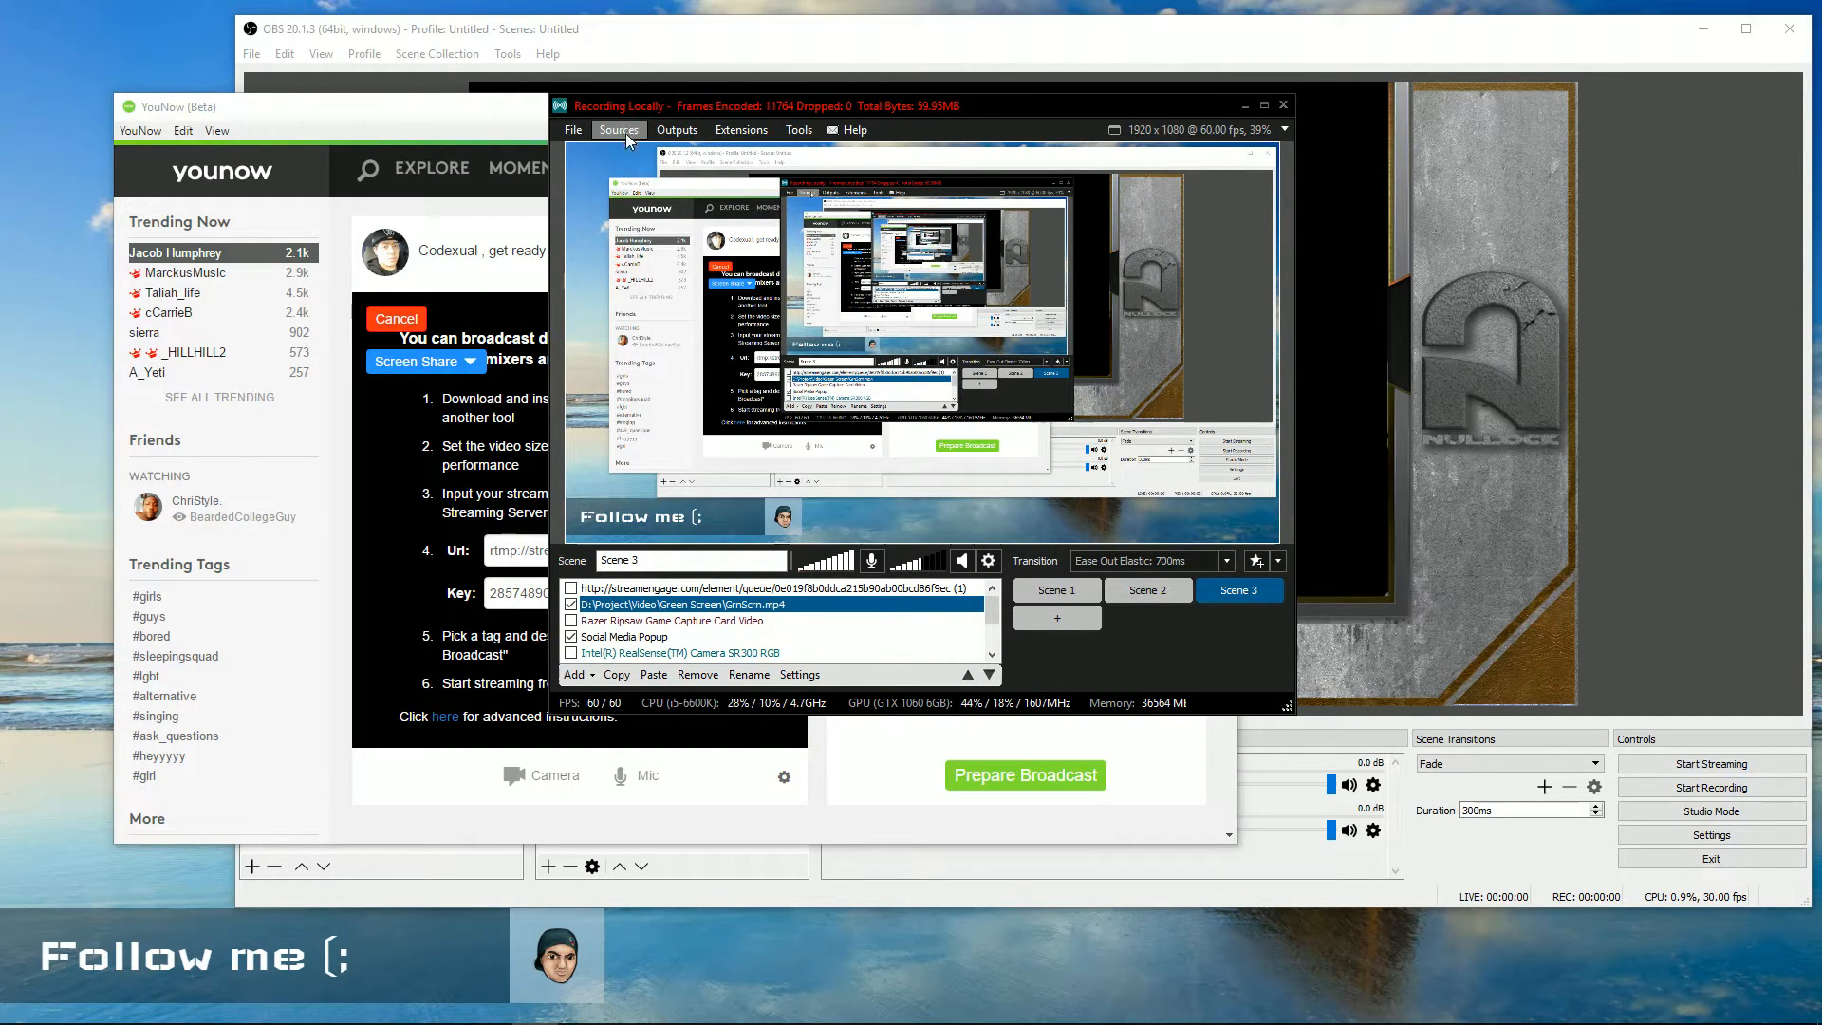
Browse XSplit's Sources menu and then its Outputs menu
{"action": "left_click", "coordinate": [619, 129]}
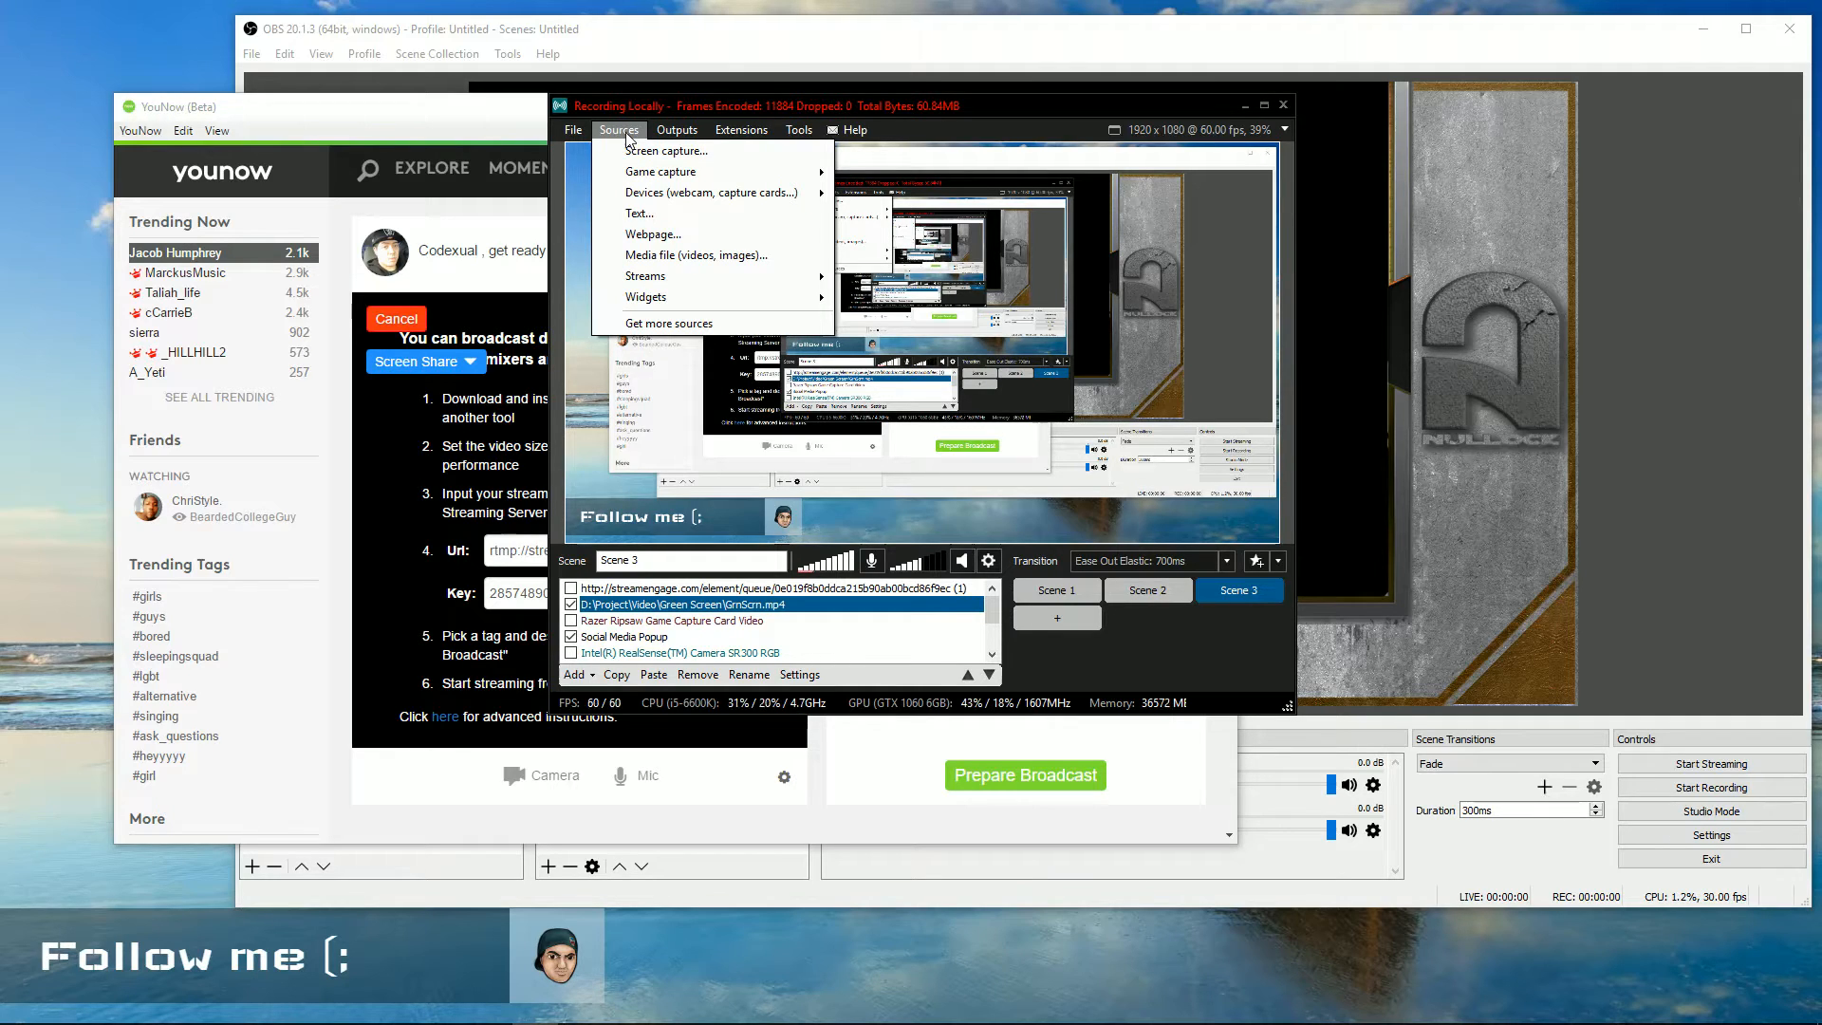
{"action": "left_click", "coordinate": [677, 129]}
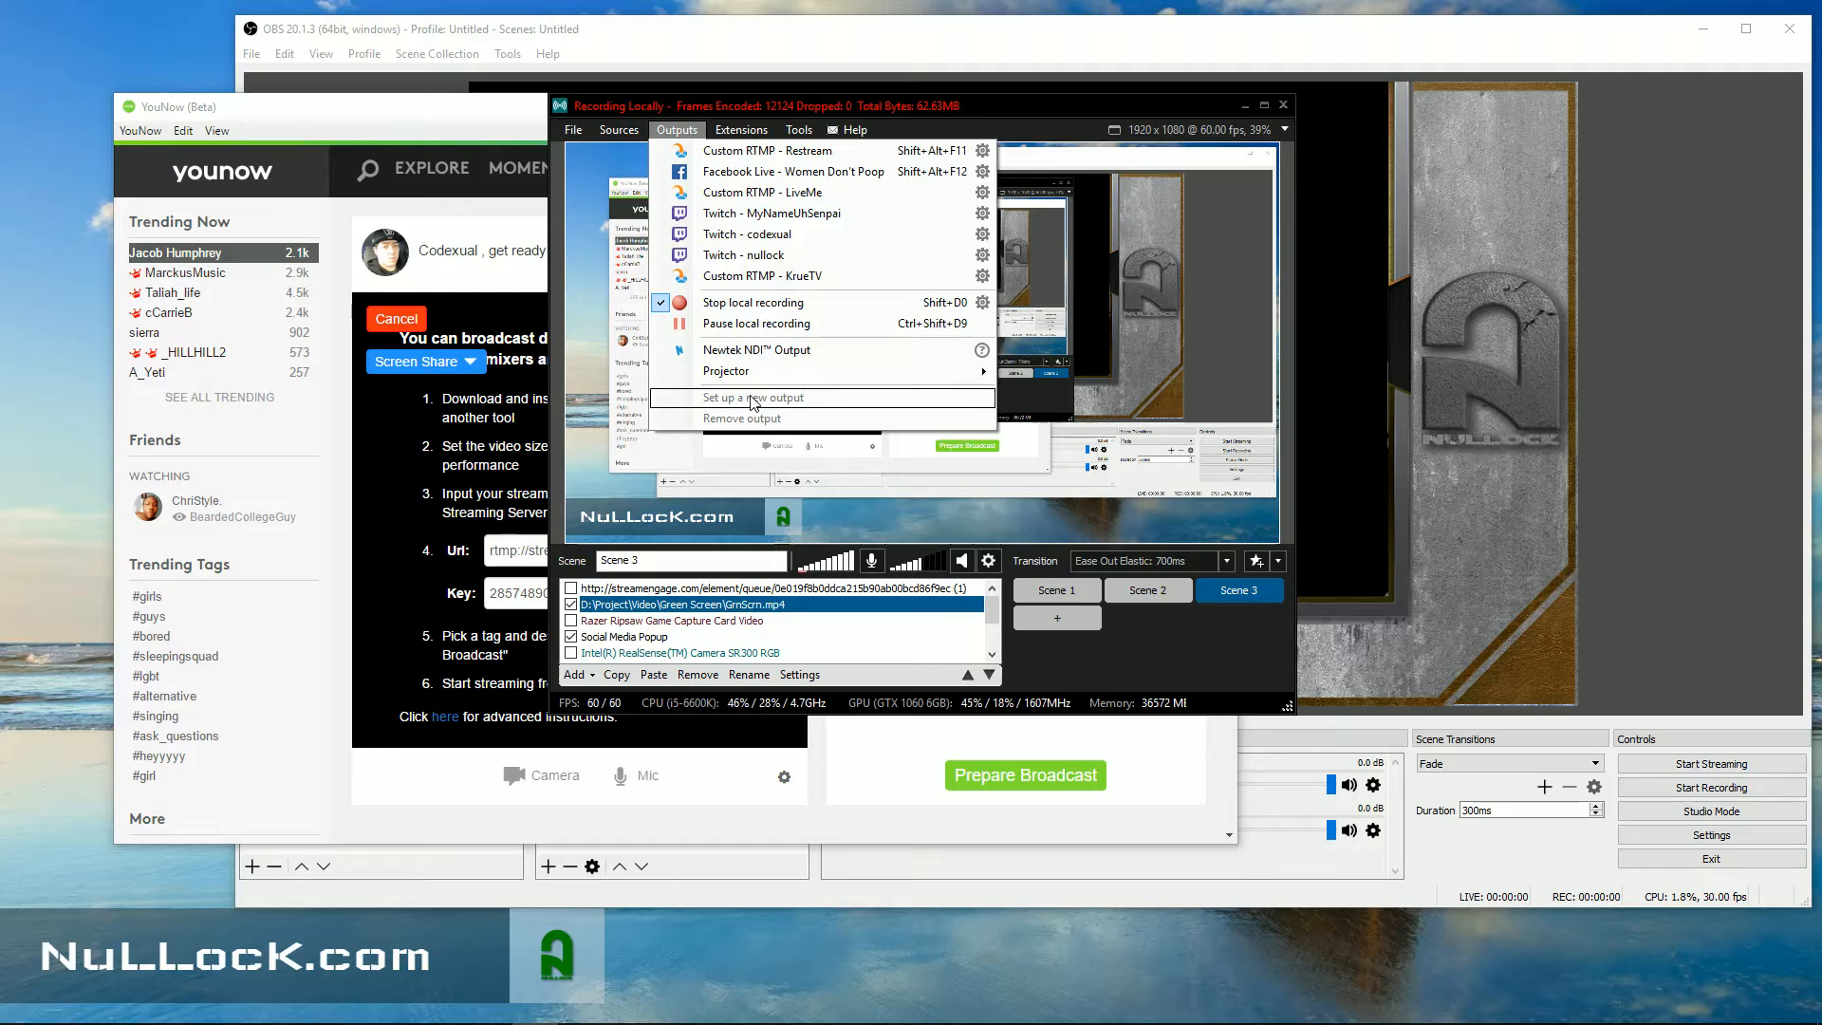
{"action": "mouse_move", "coordinate": [833, 407]}
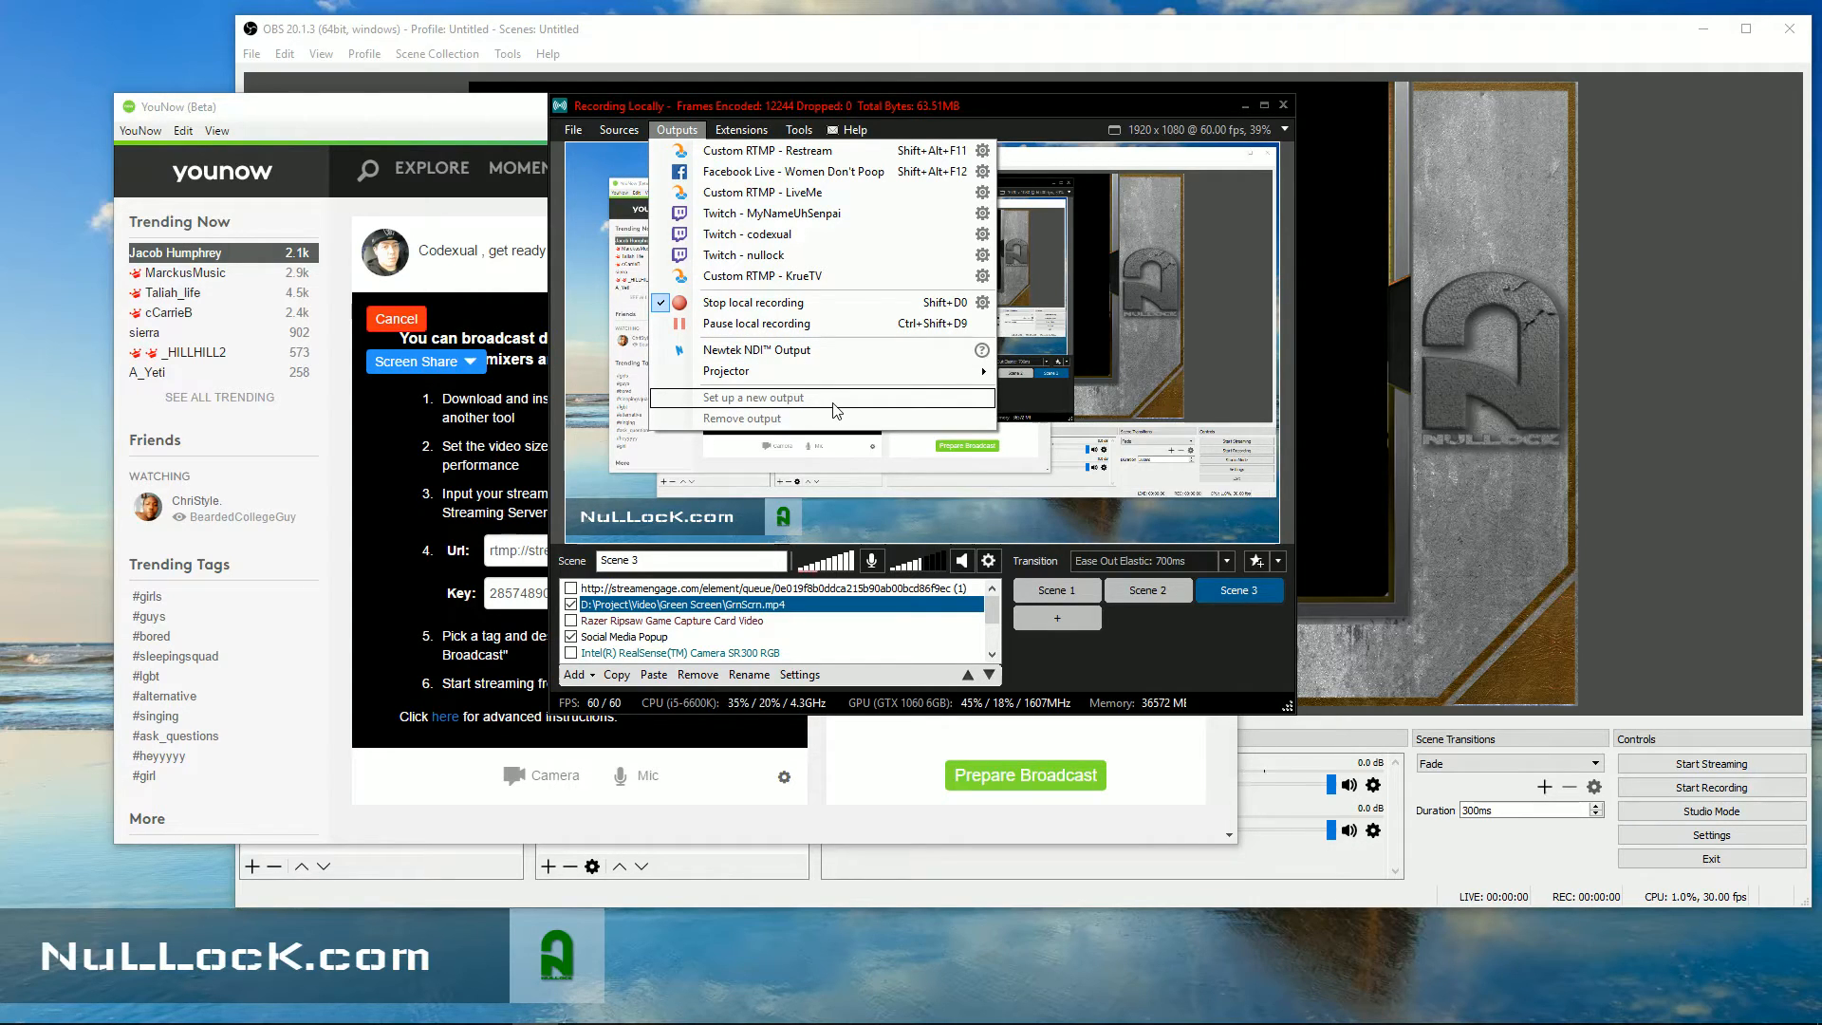
{"action": "mouse_move", "coordinate": [761, 275]}
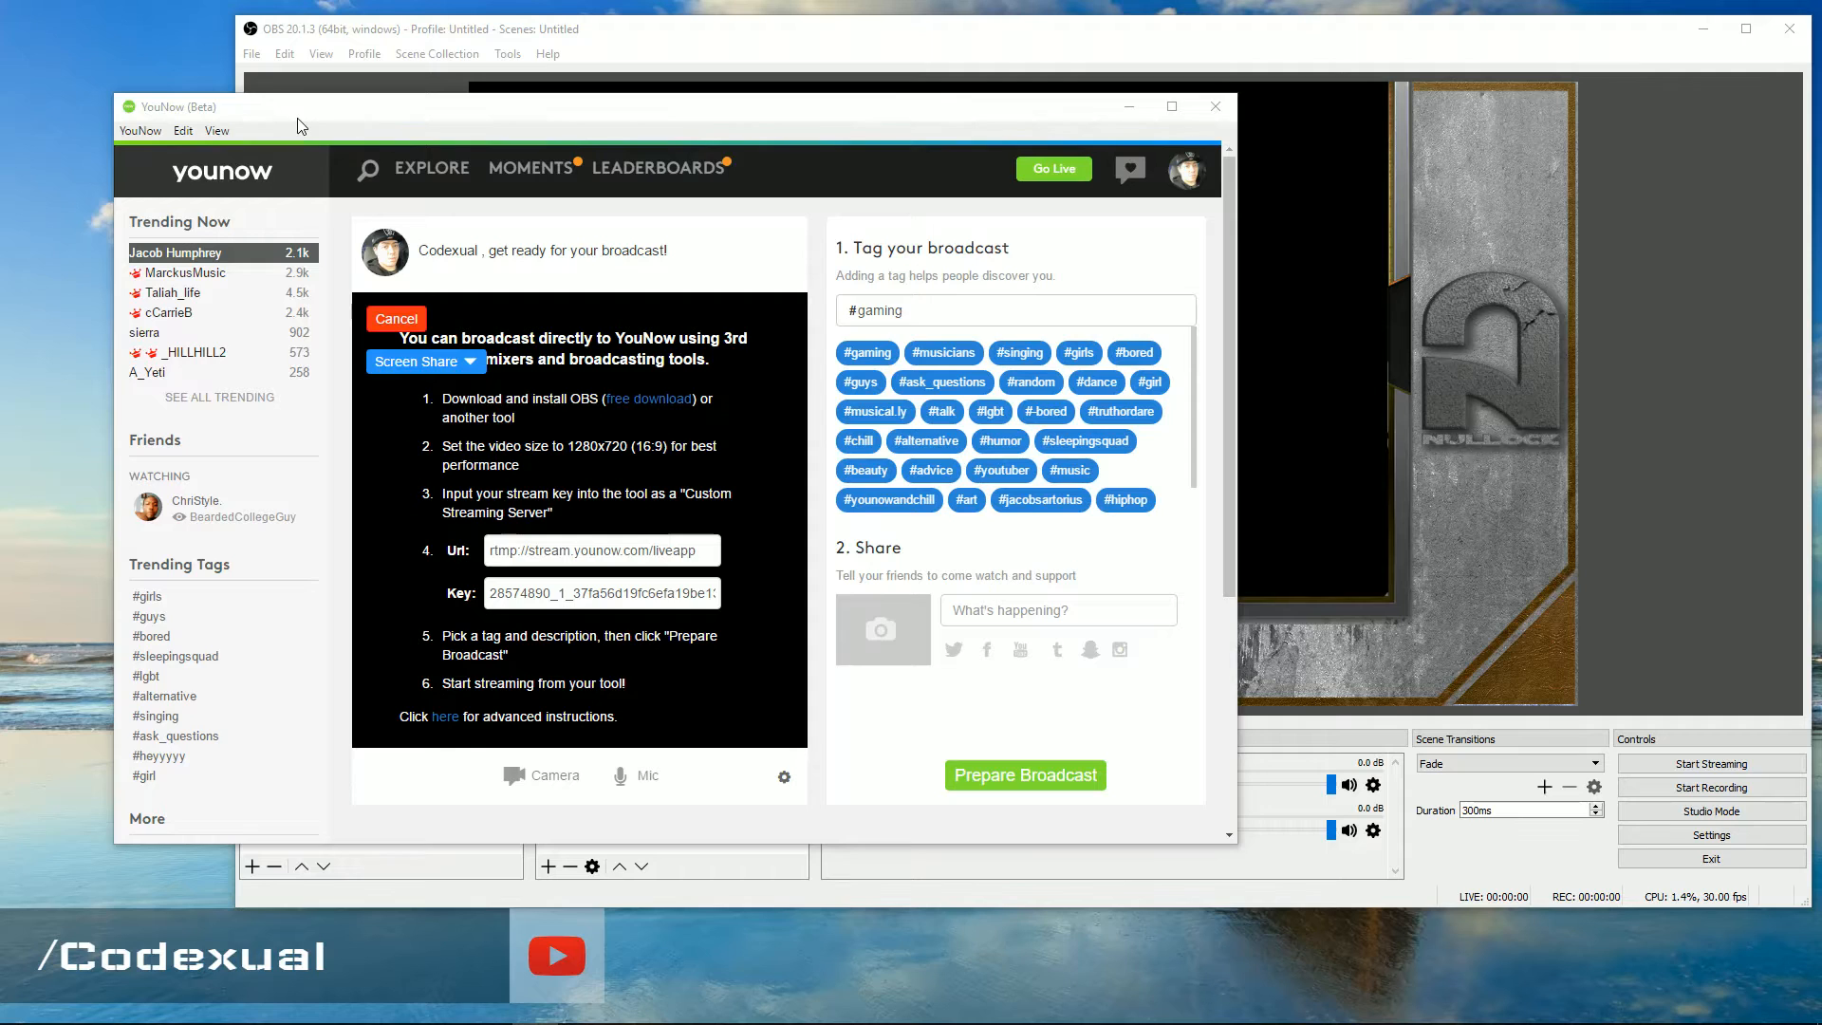
{"action": "left_click_drag", "start_coordinate": [174, 107], "coordinate": [345, 91]}
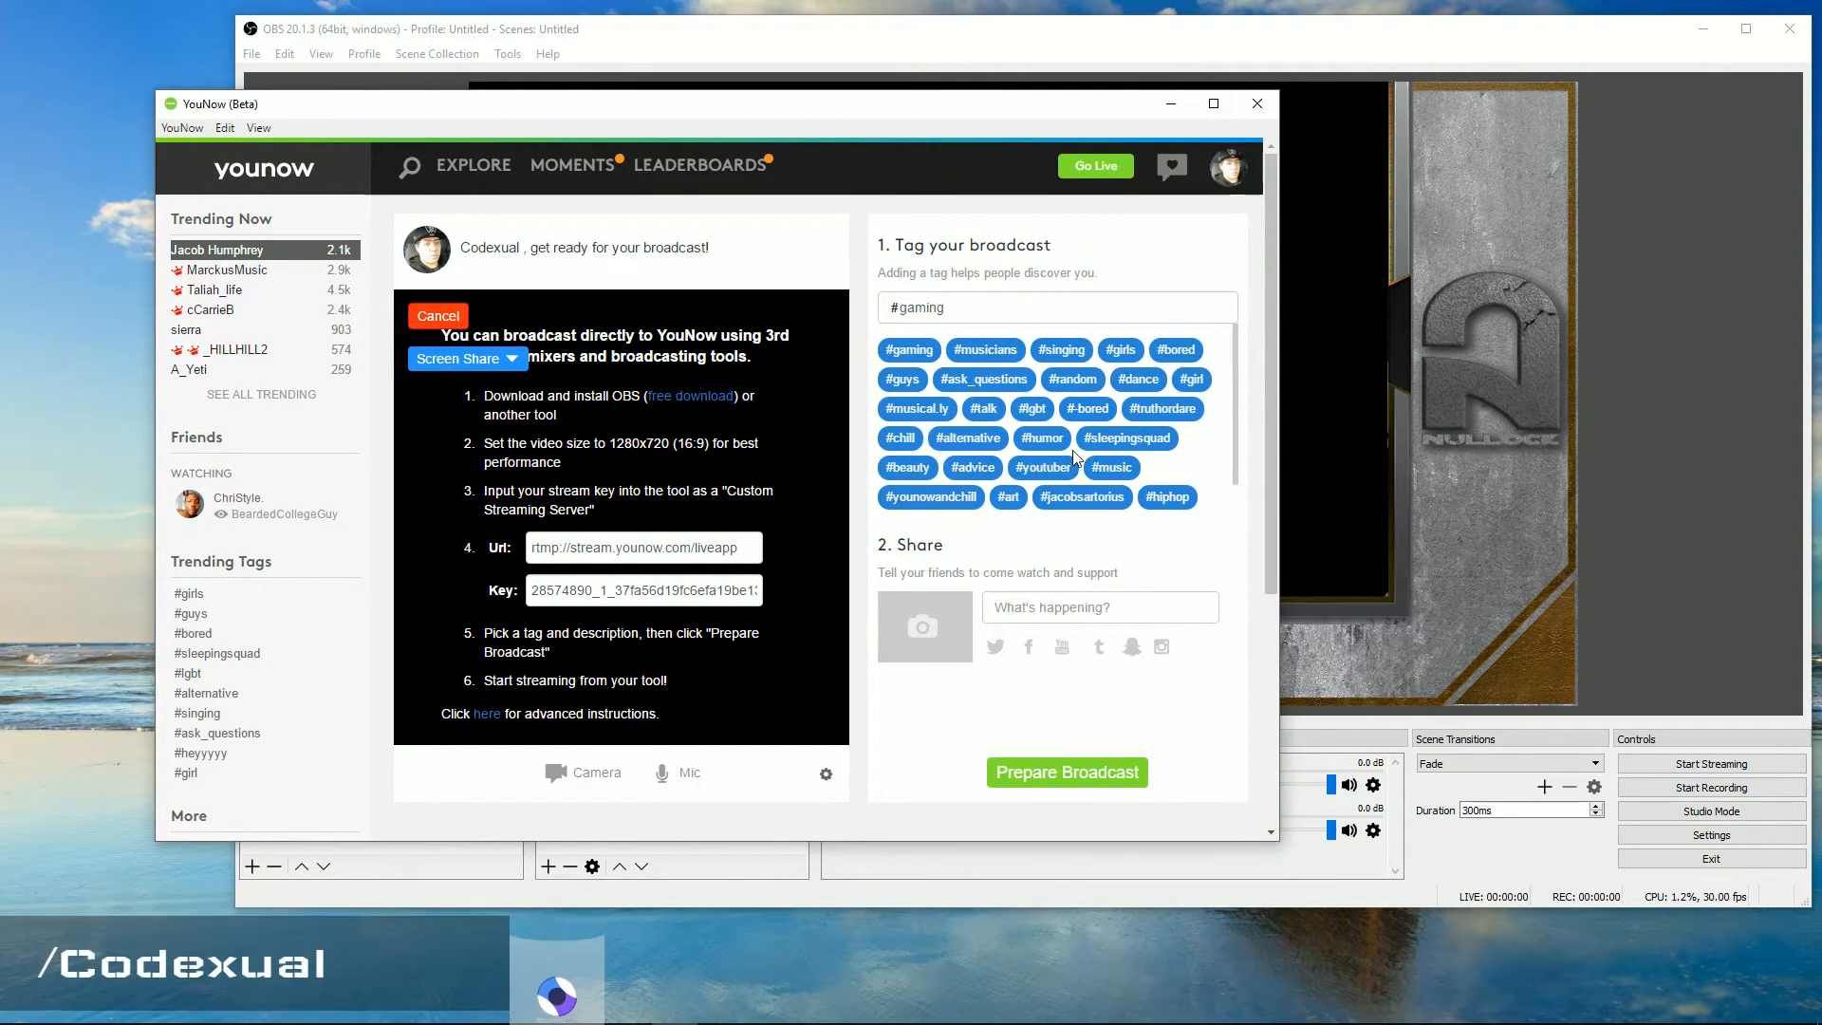
{"action": "left_click_drag", "start_coordinate": [697, 102], "coordinate": [709, 120]}
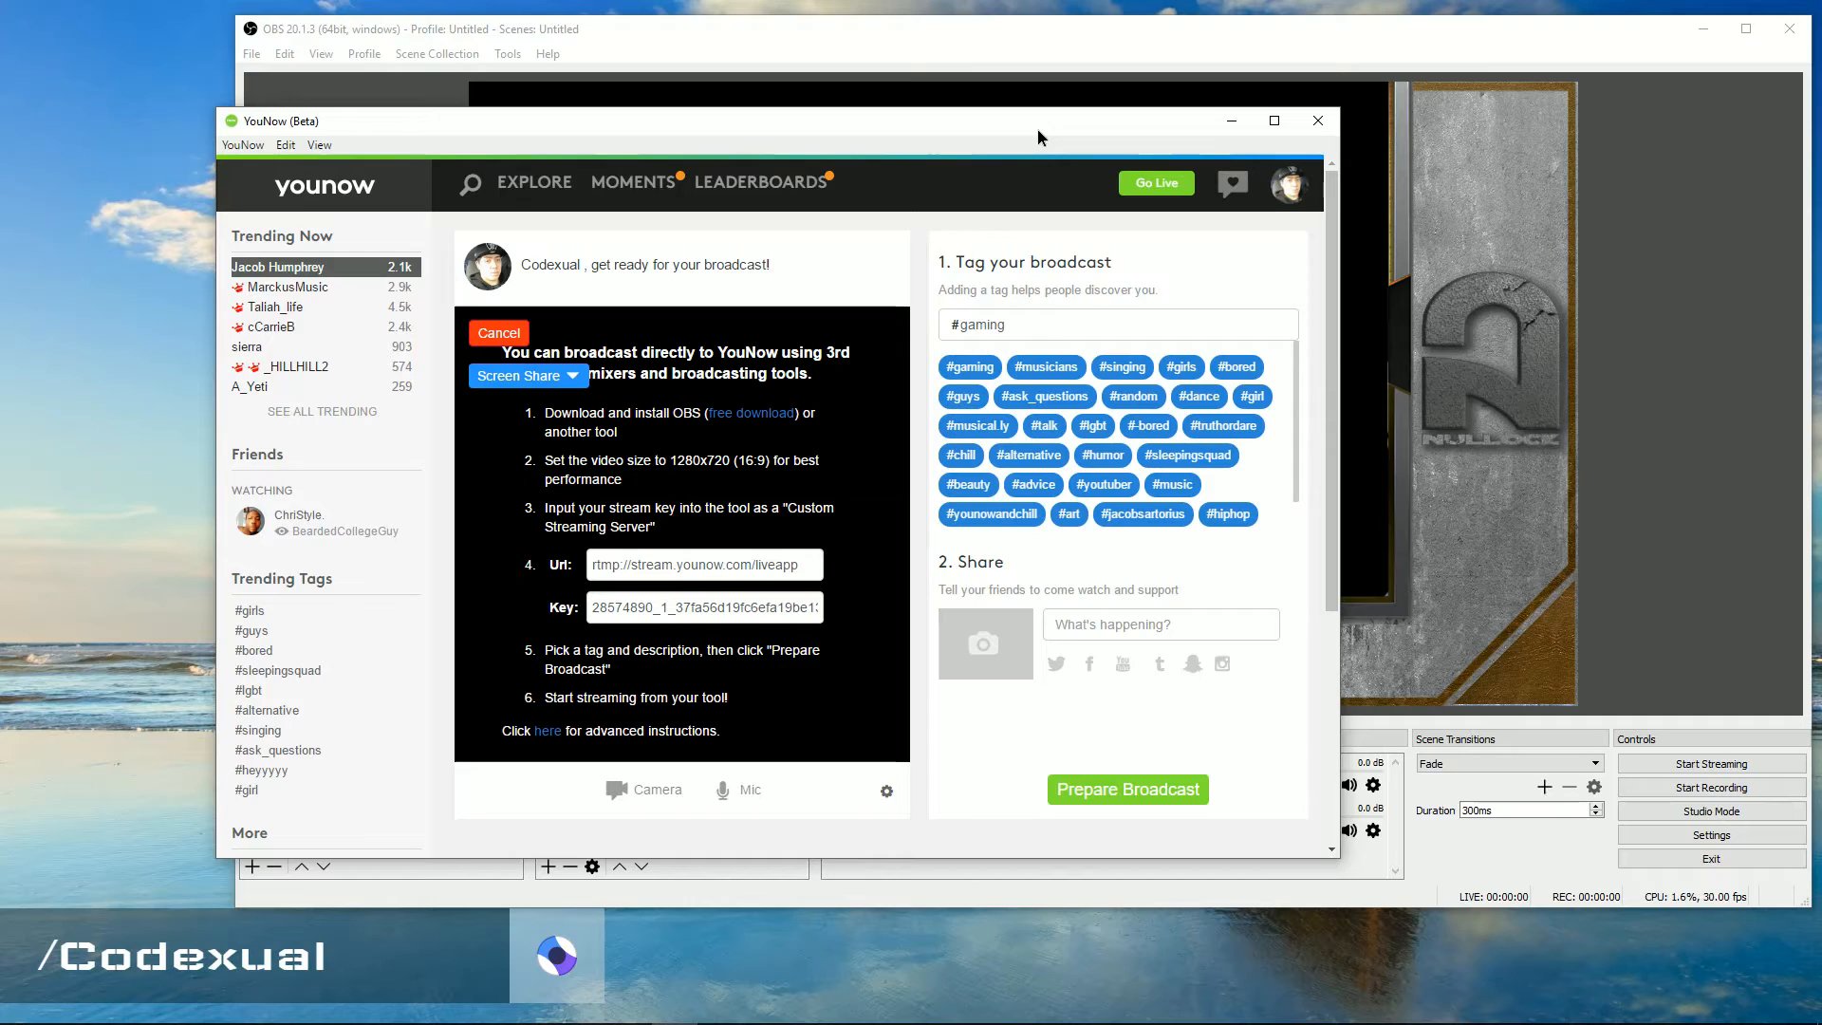